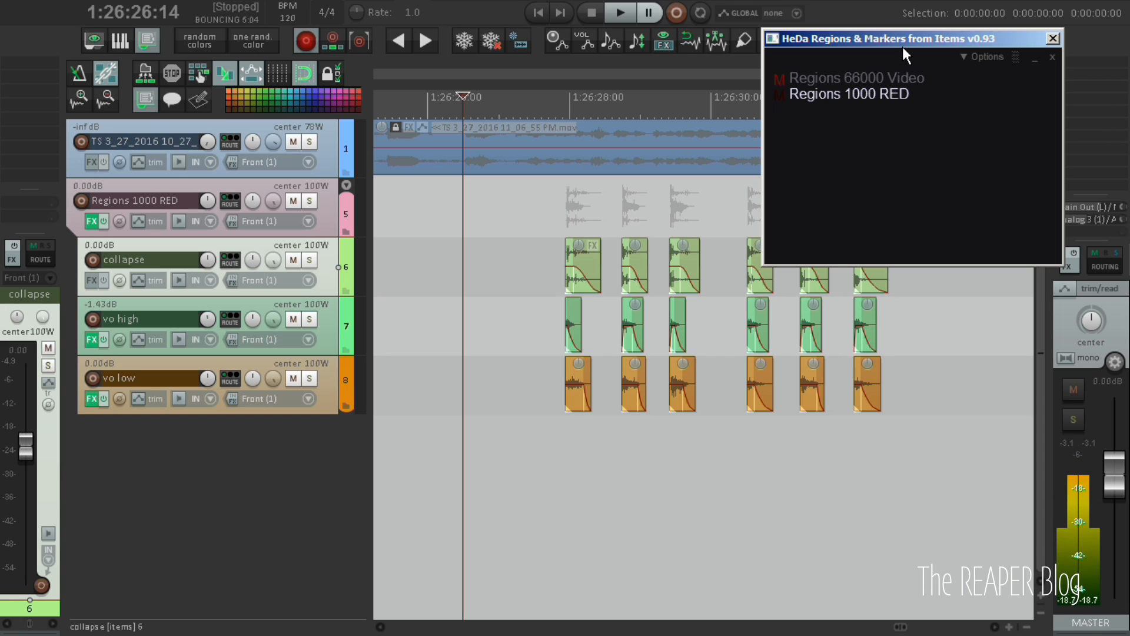
mouse_move(894, 46)
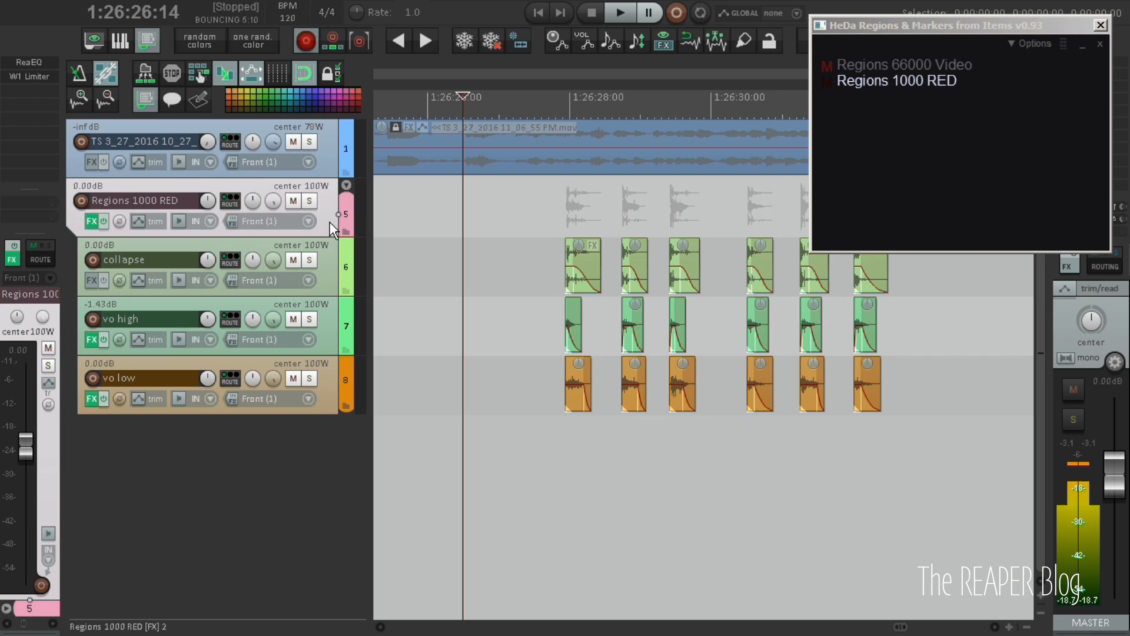
mouse_move(118, 215)
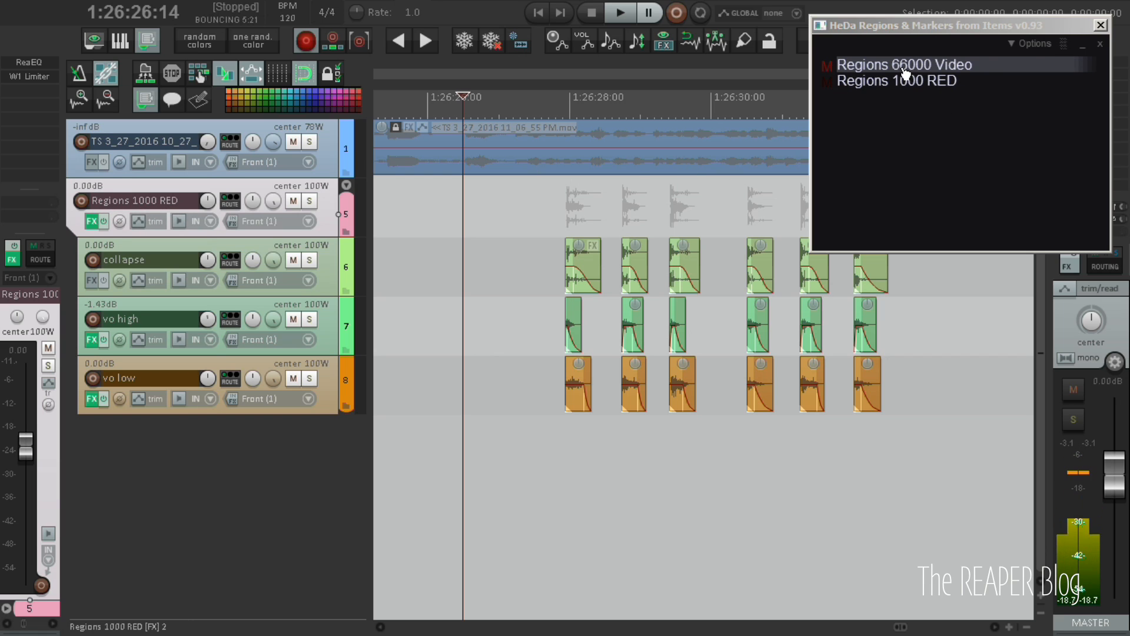
- Insert empty items on the Regions 1000 RED track to generate numbered regions, and show S&M item notes
click(897, 80)
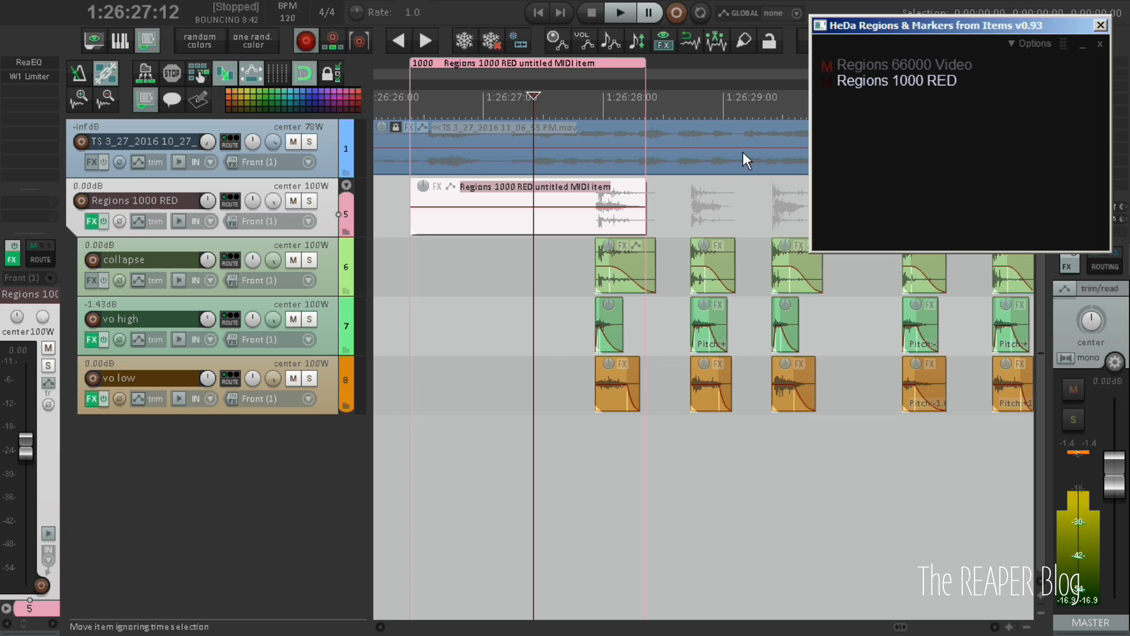
mouse_move(581, 218)
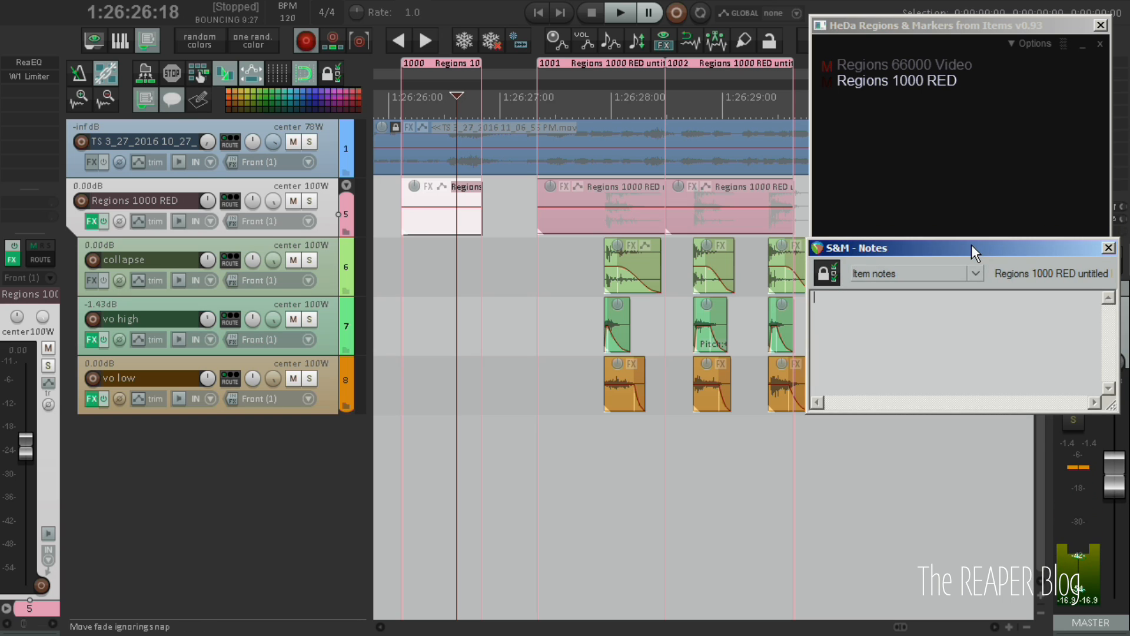
text(g)
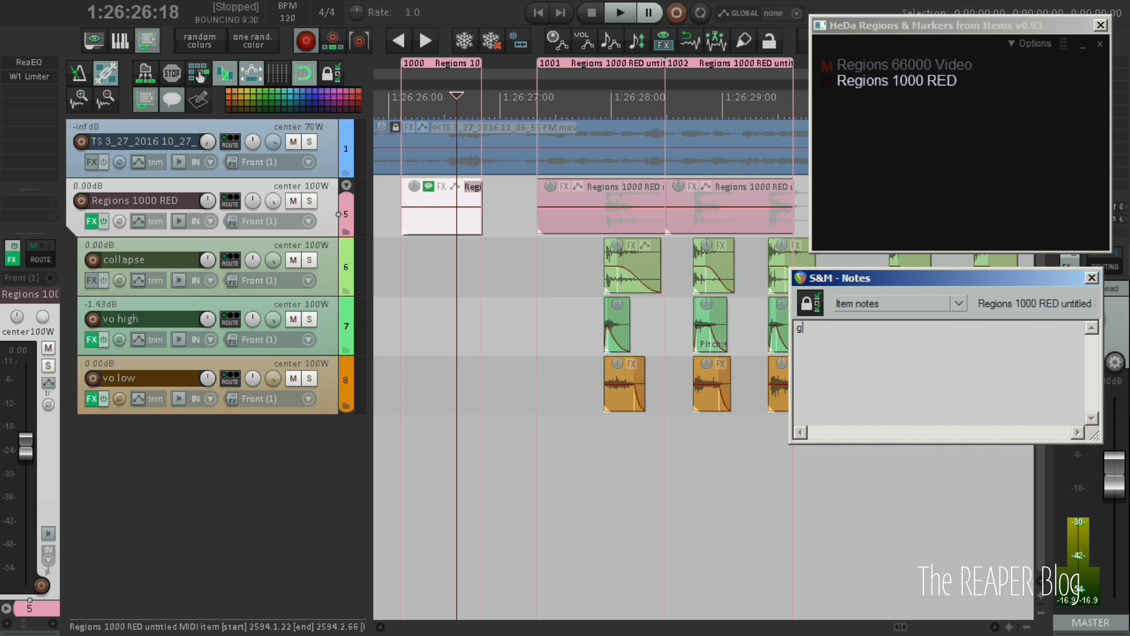
text(aga)
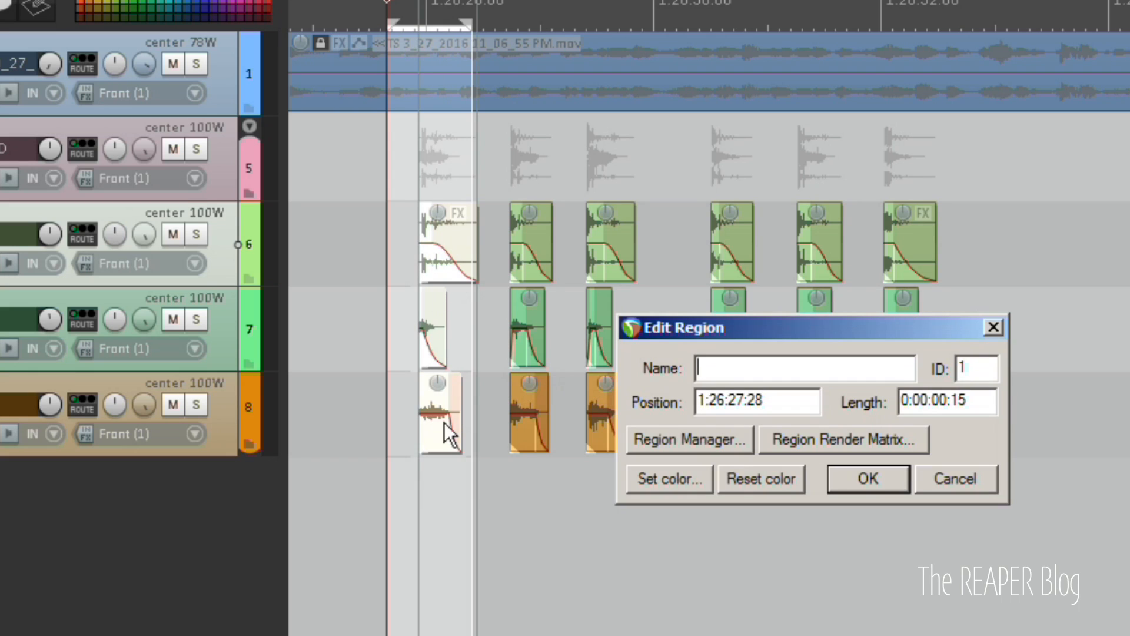
- Name the two regions sfx_gameplay_hitstone_red_01 and sfx_gameplay_hitstone_red_02
text(sfx_gameplay_hitstone_red)
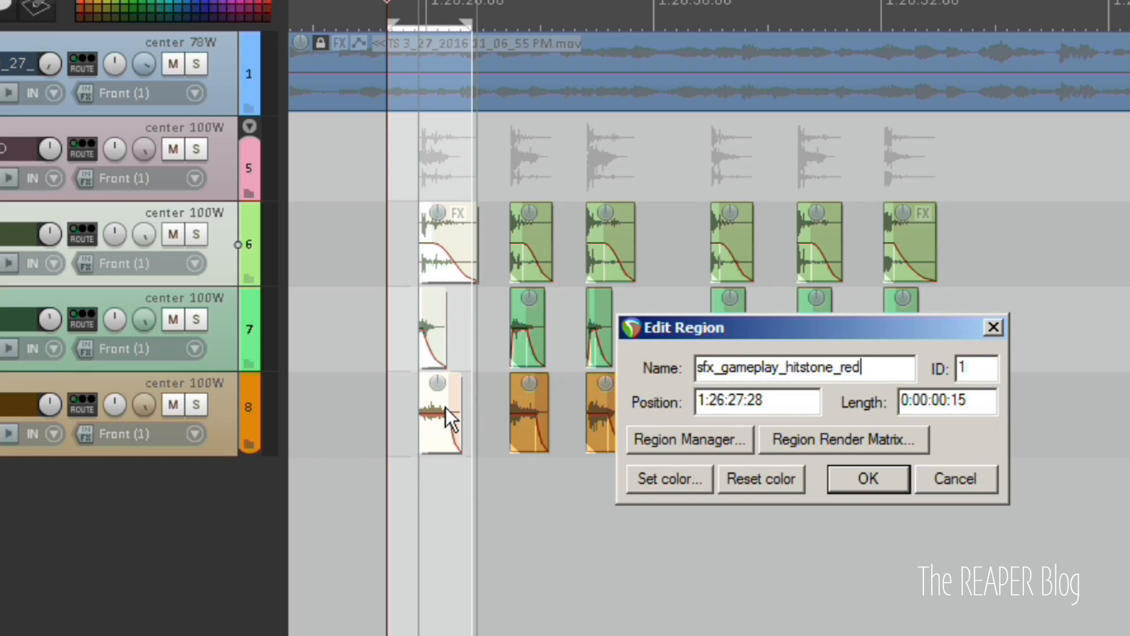
text(_0)
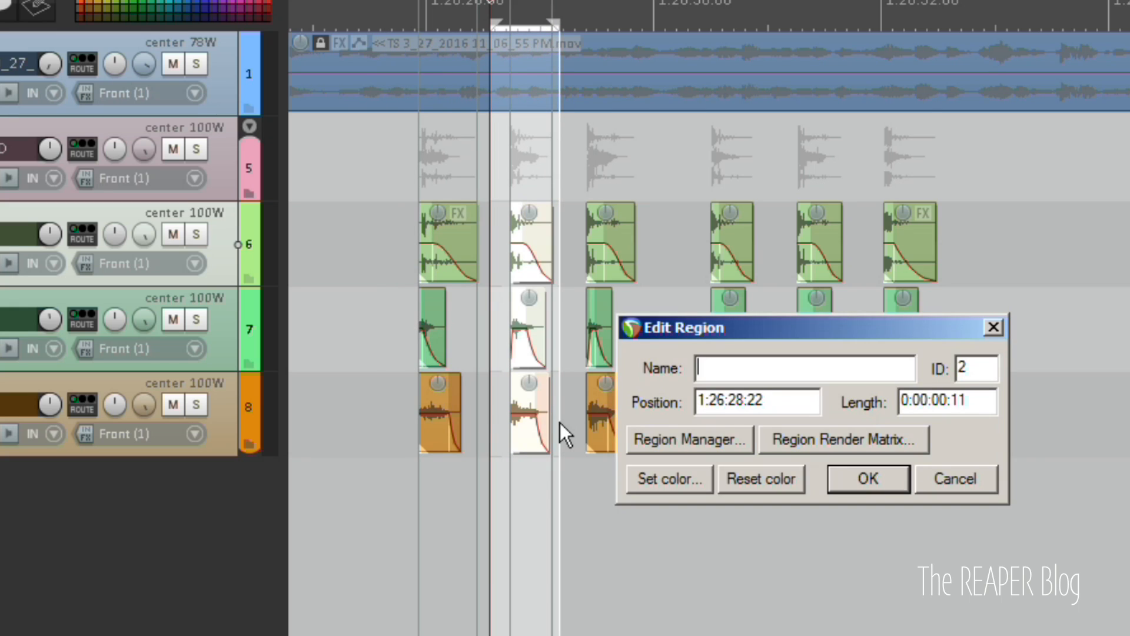
text(sfx_gameplay_hitstone_red_)
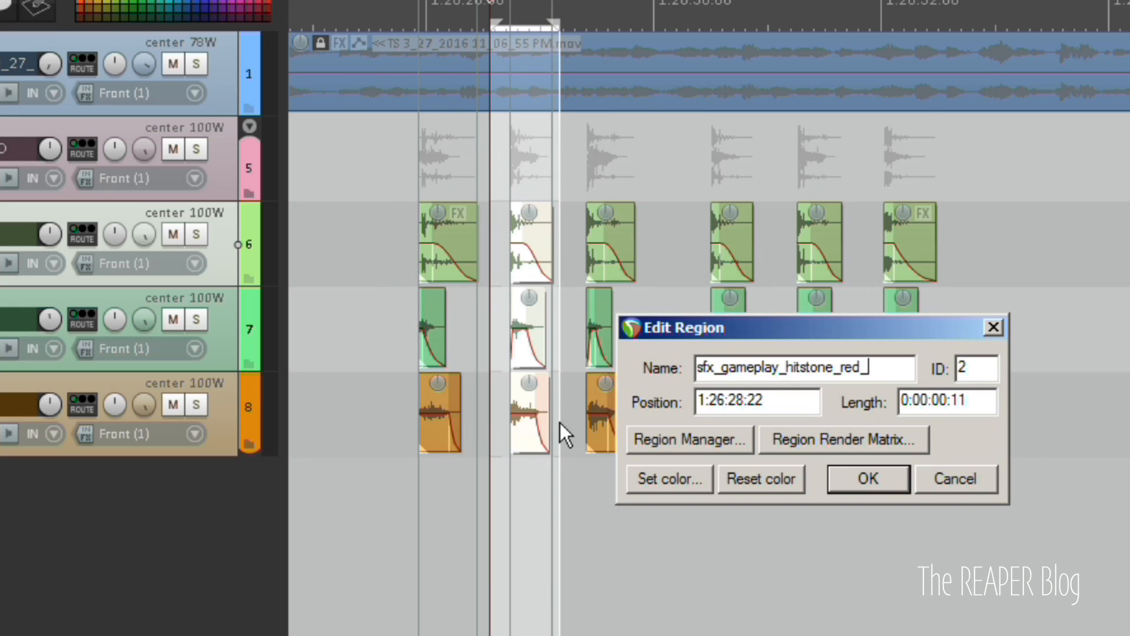
click(868, 478)
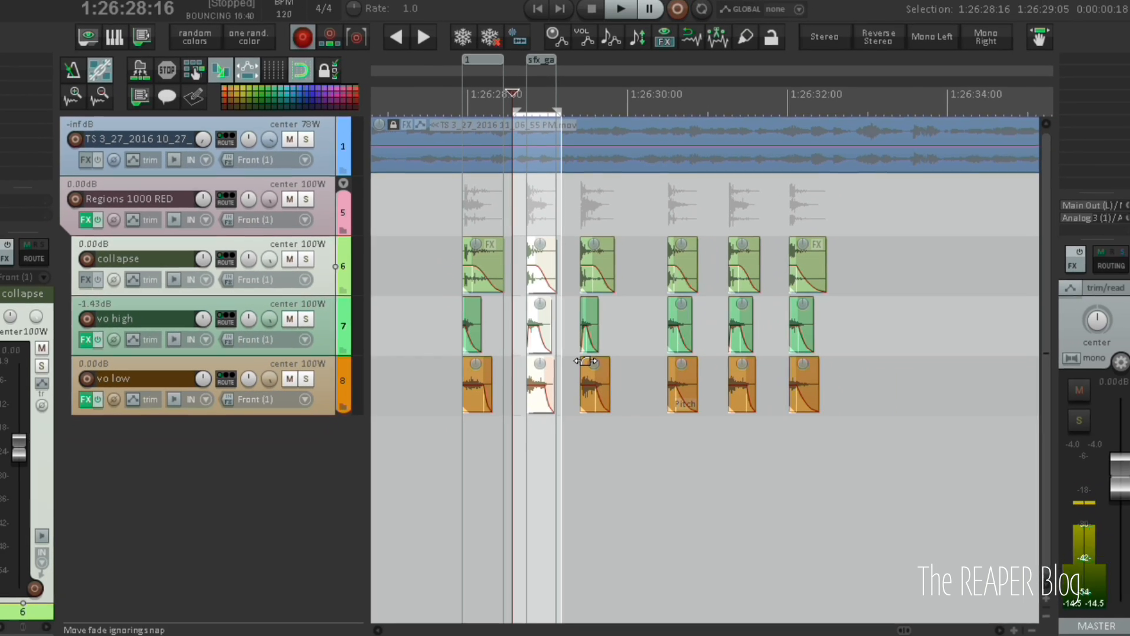
- Tick Master mix for both regions in the Region Render Matrix and solo the RED track
click(607, 600)
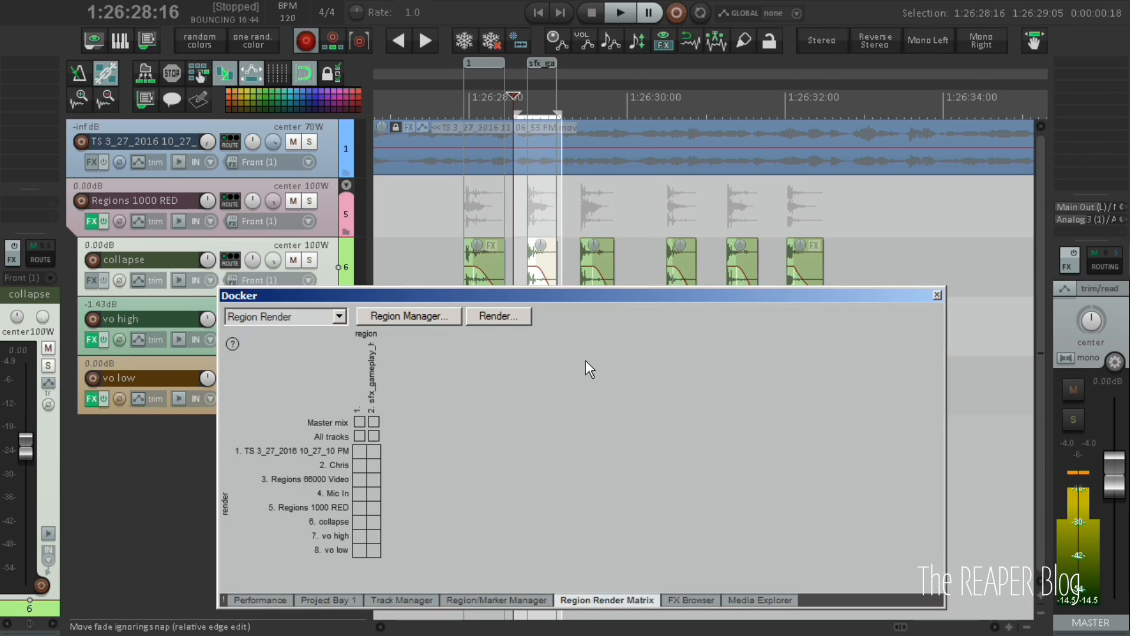
click(374, 423)
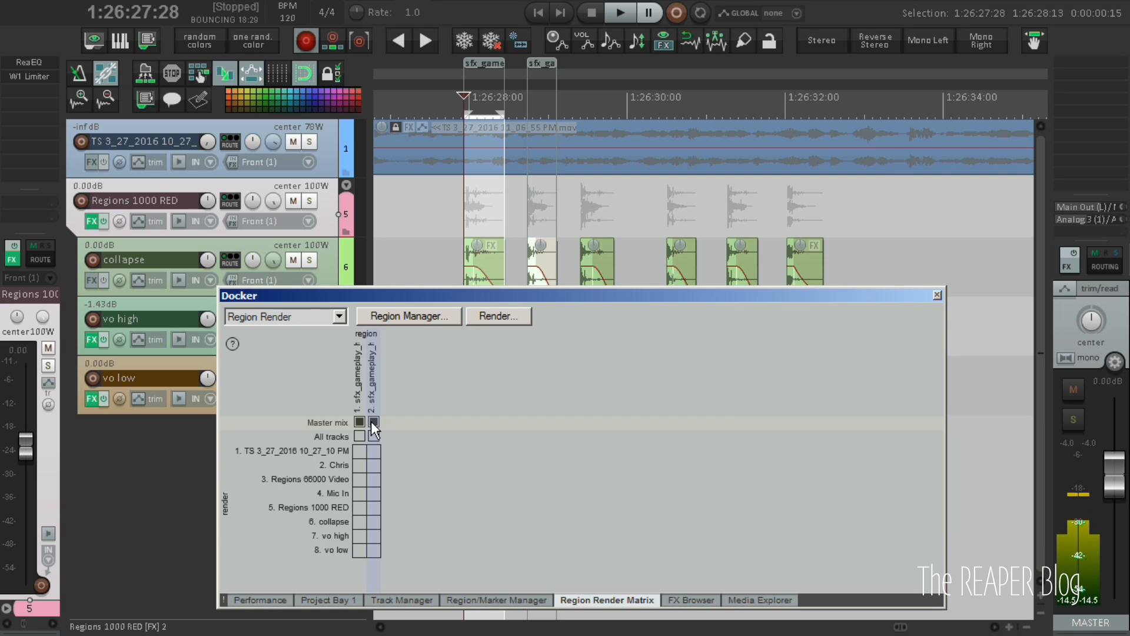
click(373, 422)
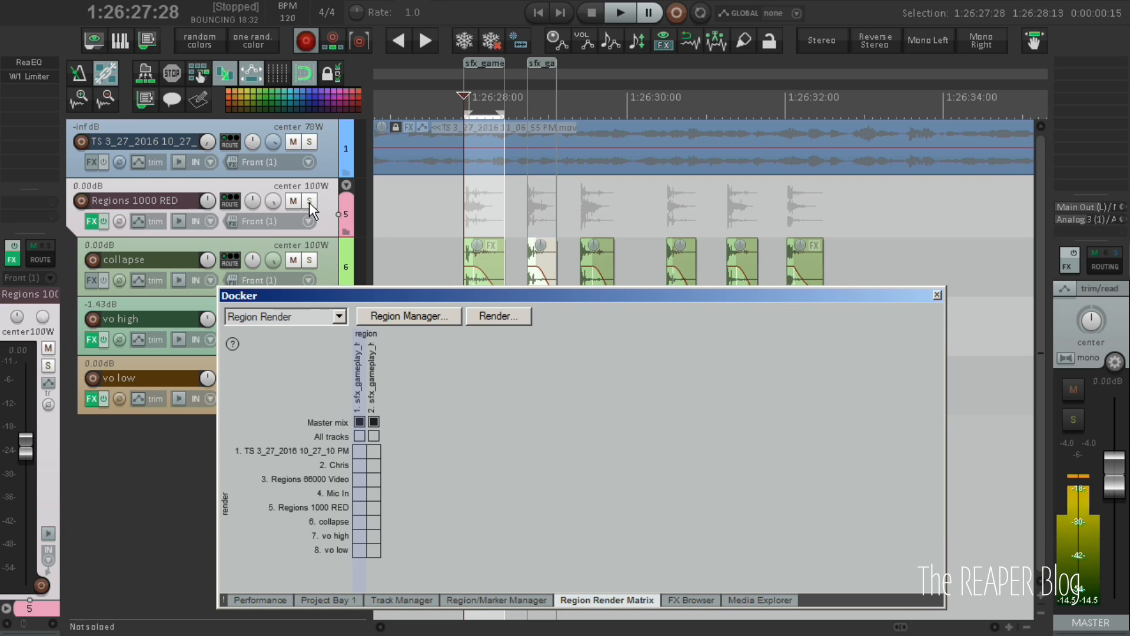
click(305, 200)
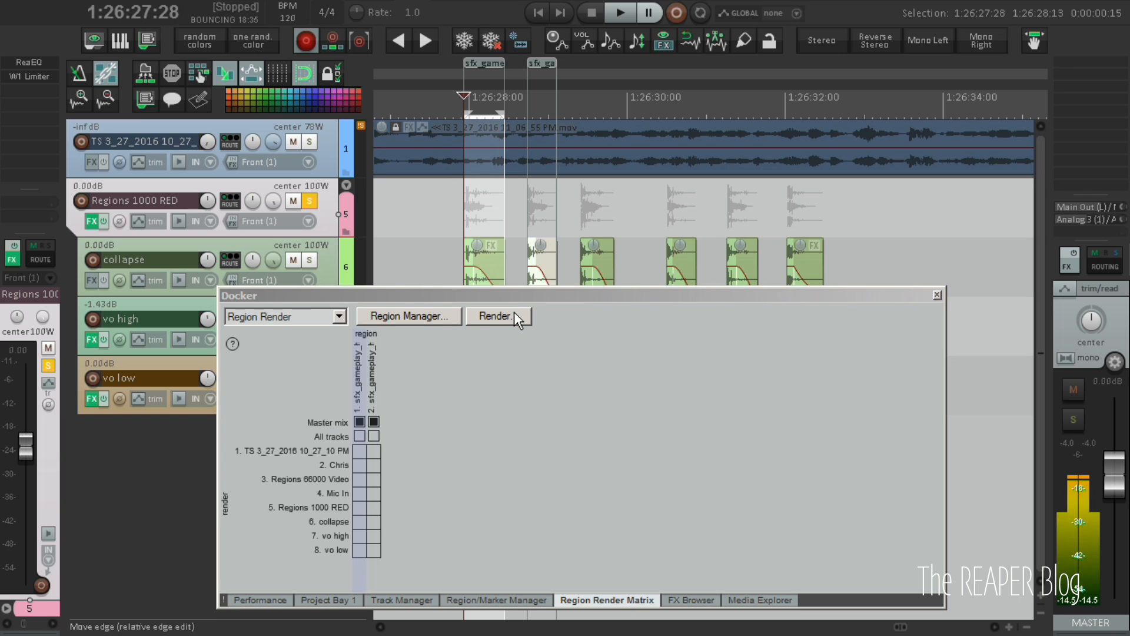
- Render the two regions as mono WAV files
click(495, 315)
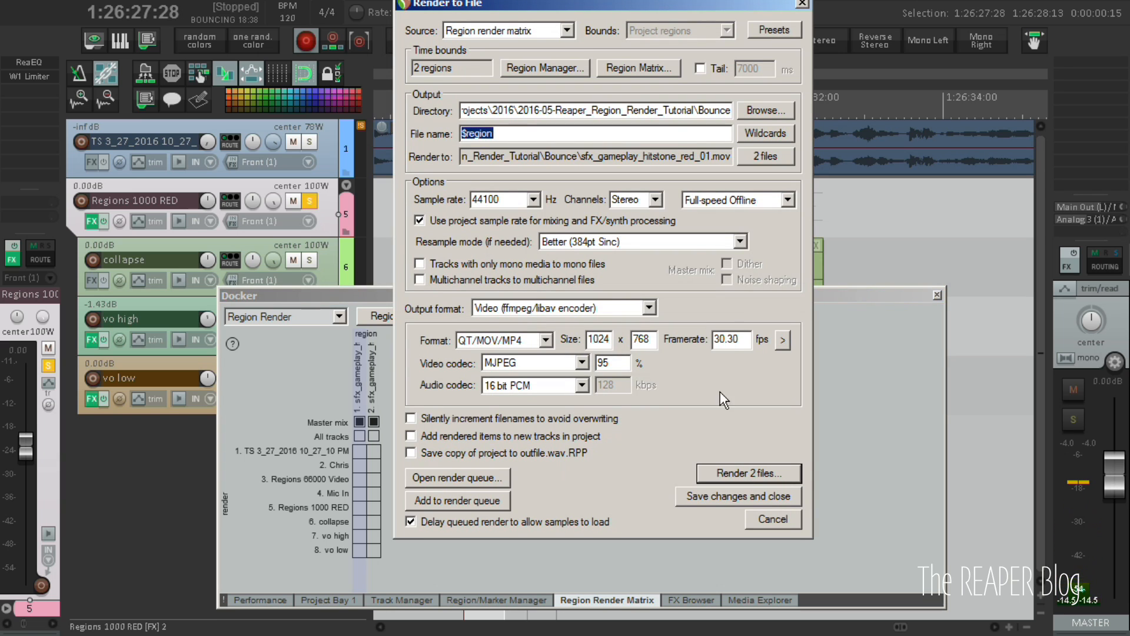
click(774, 30)
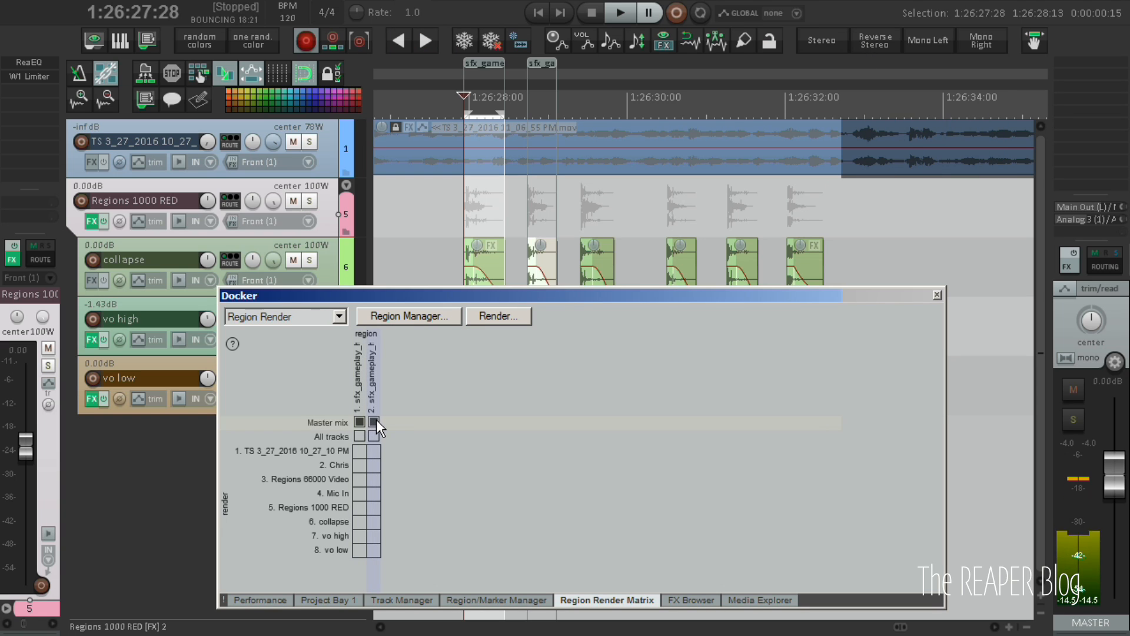
click(497, 316)
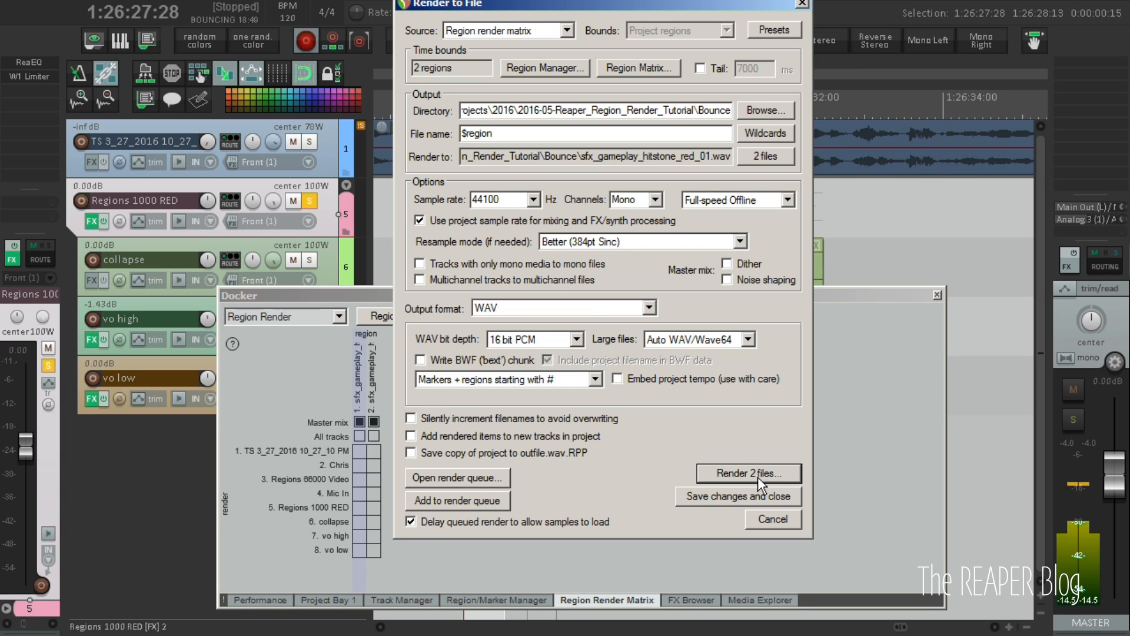
click(748, 473)
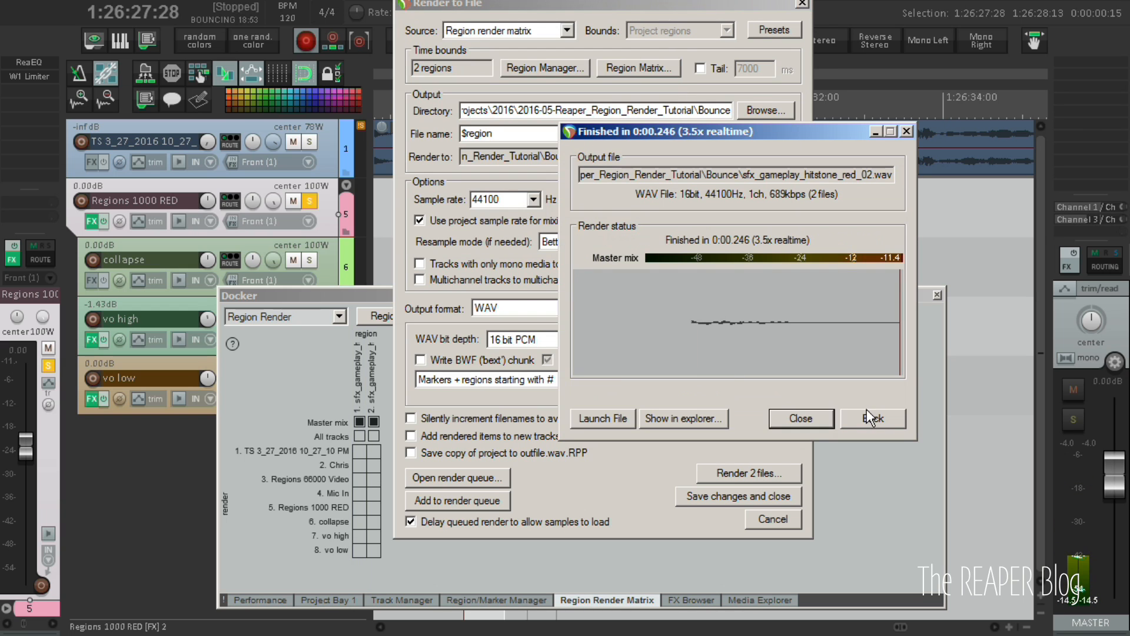
click(800, 418)
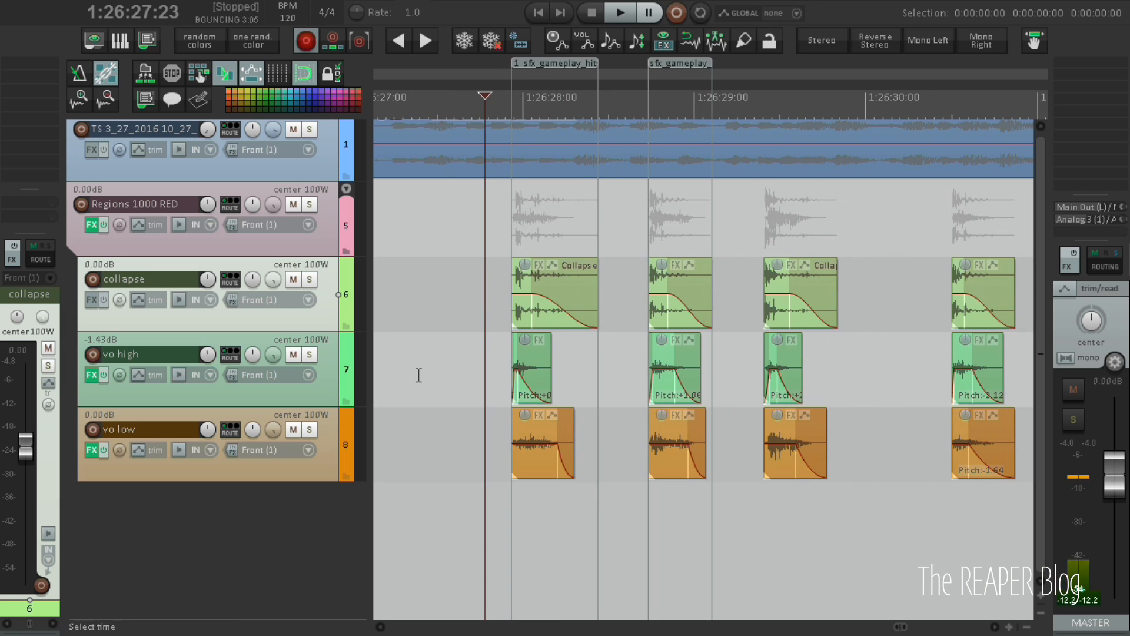
mouse_move(423, 380)
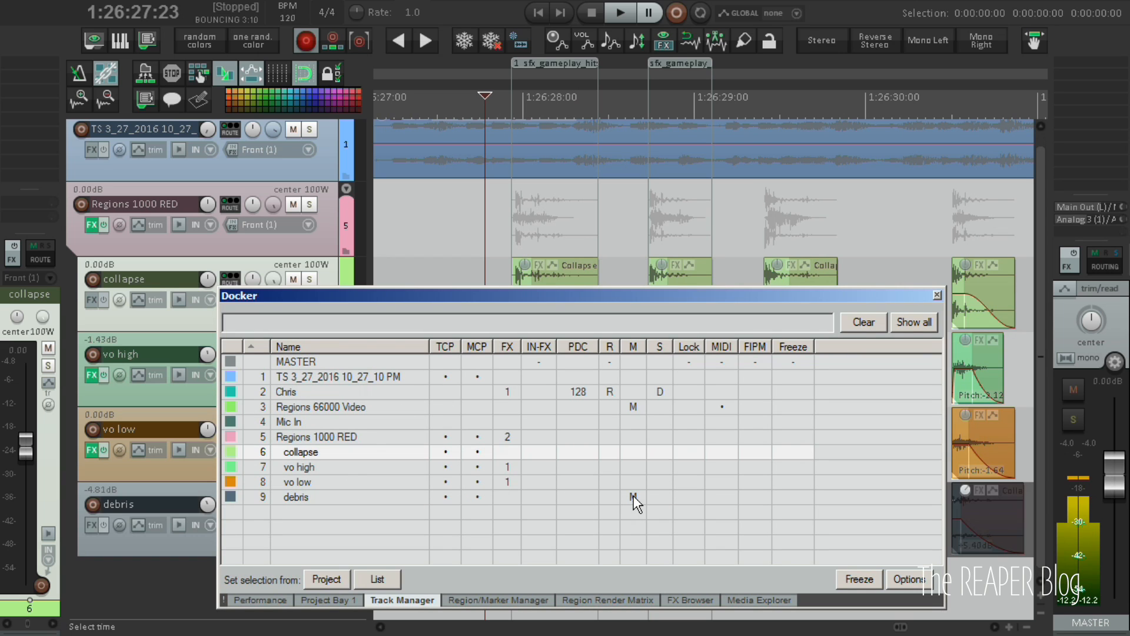
- In the Track Manager, hide the debris track from the arrange view and mute it
click(935, 295)
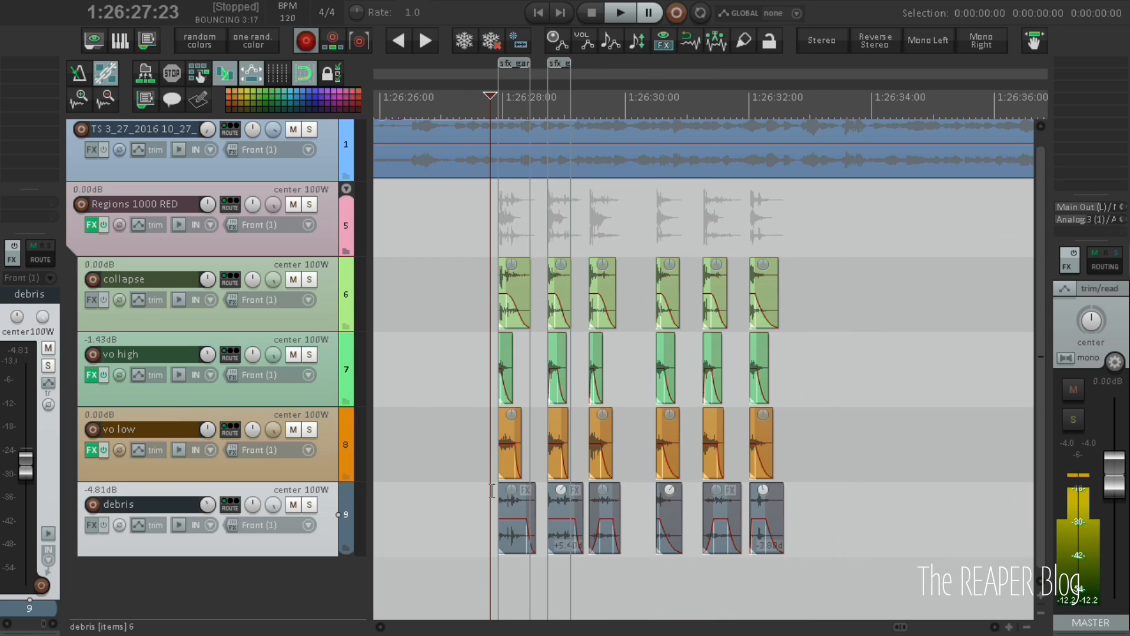
click(619, 13)
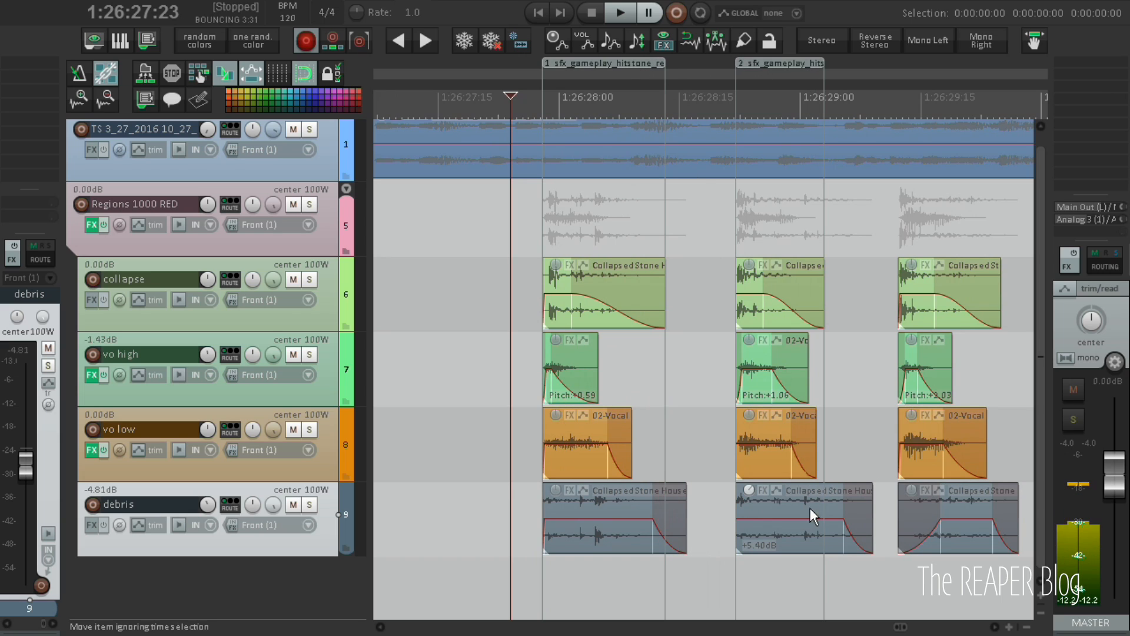
mouse_move(683, 540)
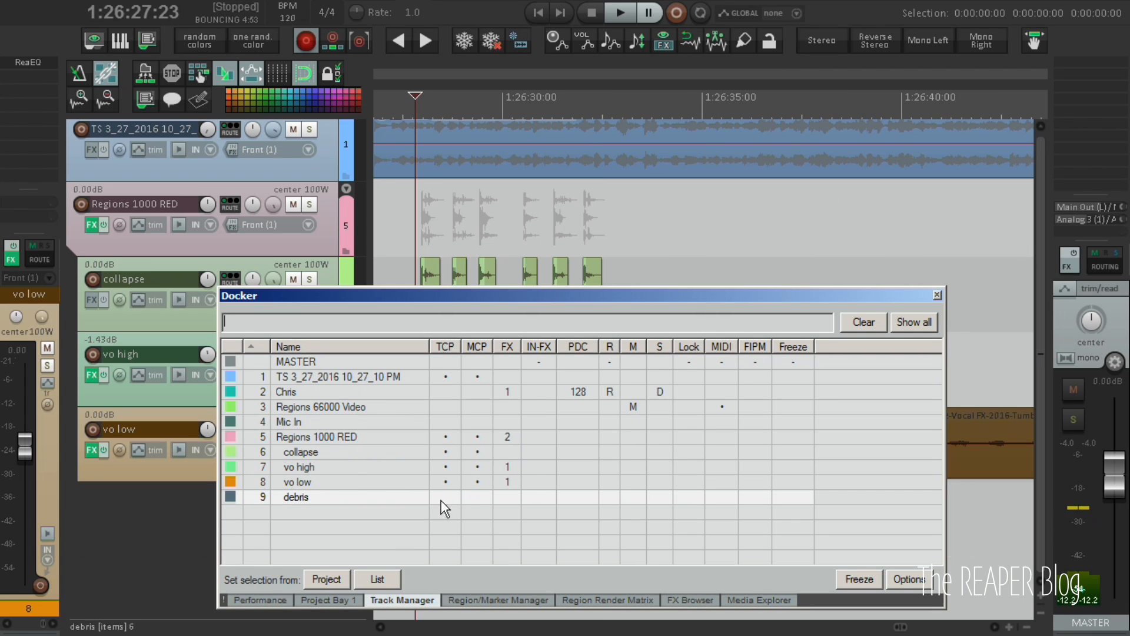
click(632, 496)
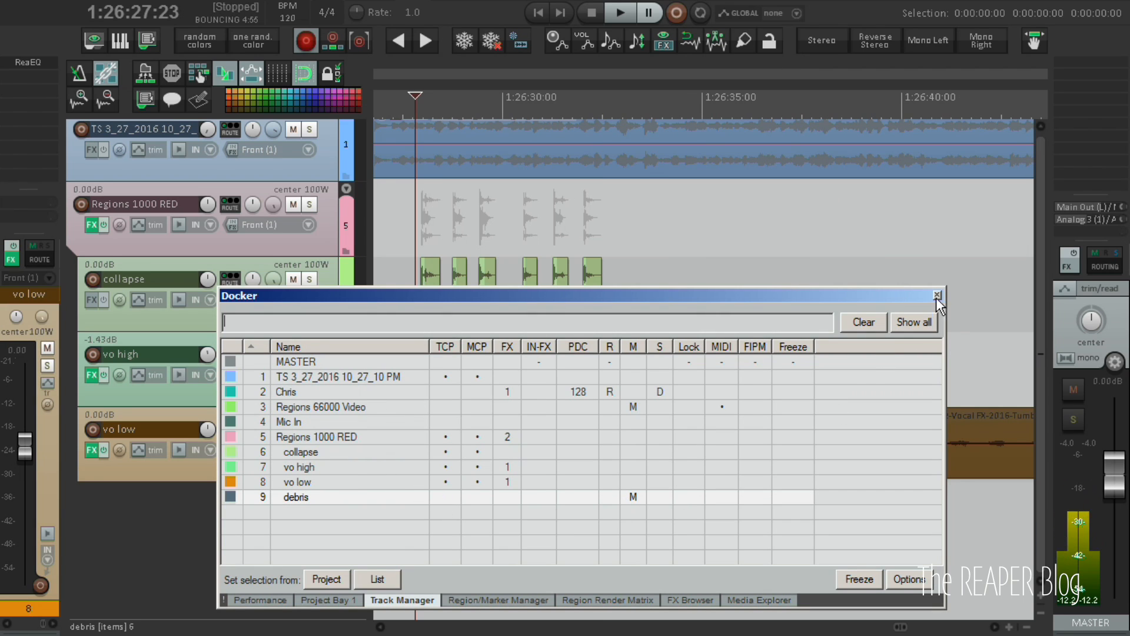
click(938, 296)
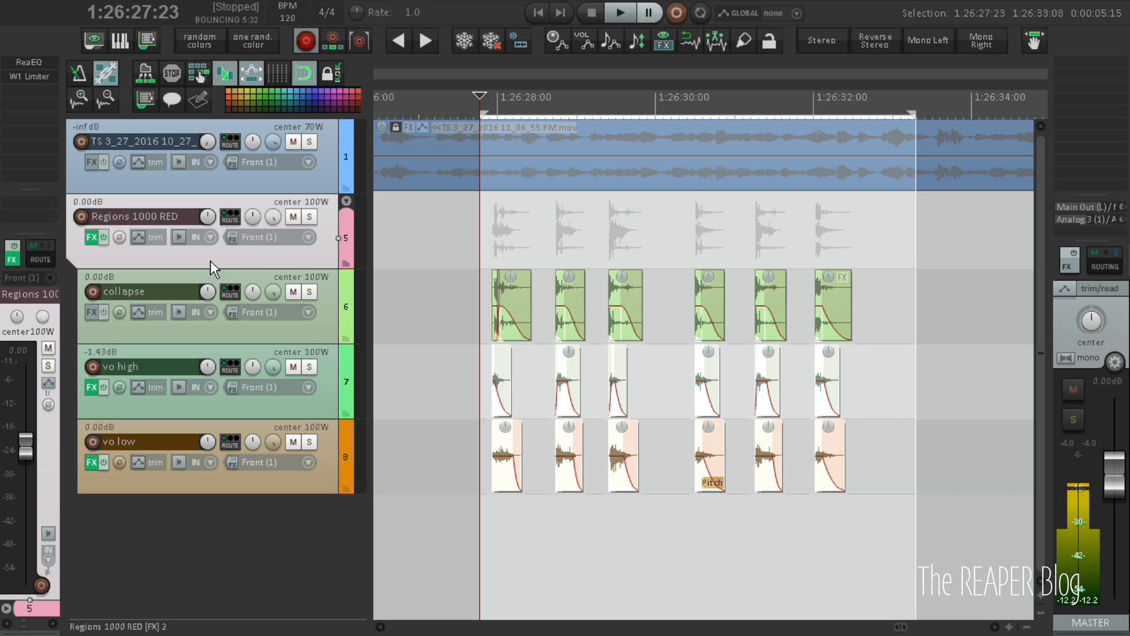
- Rename the regions track, apply numbered notes with Items Notes Processor, and enable HeDa Regions from Items
double_click(173, 216)
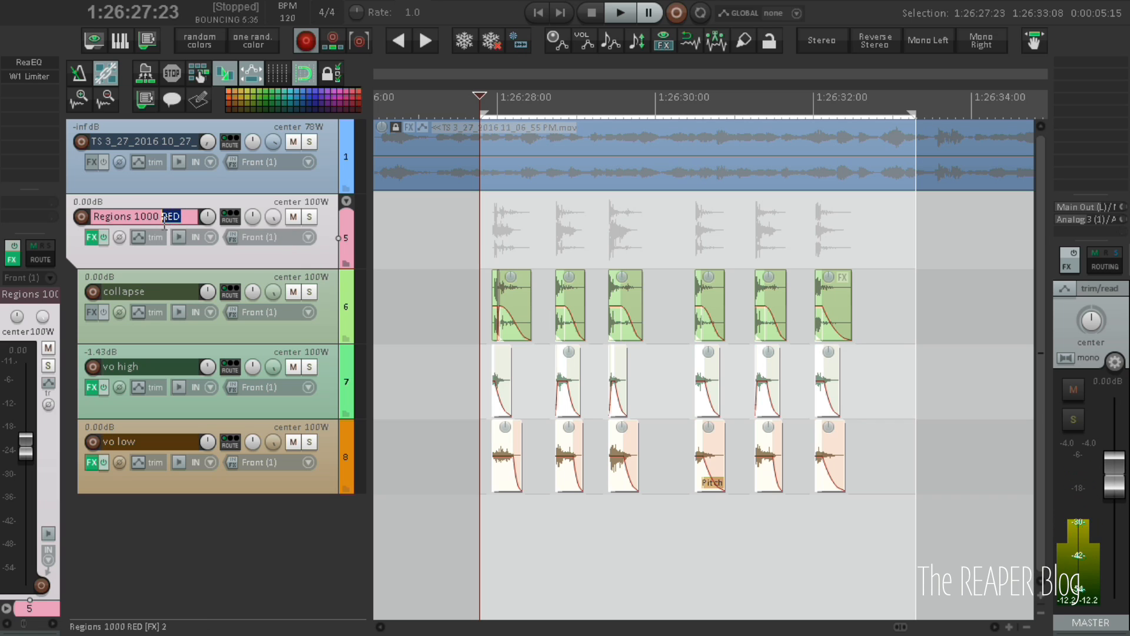
text(replay_hitstone_red_)
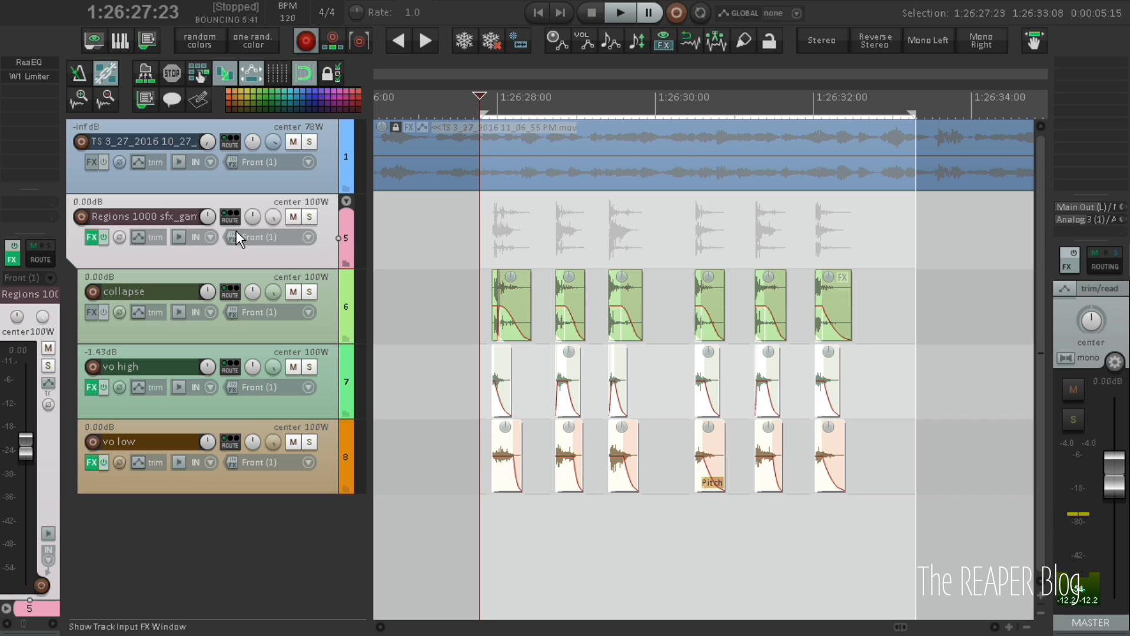
mouse_move(330, 266)
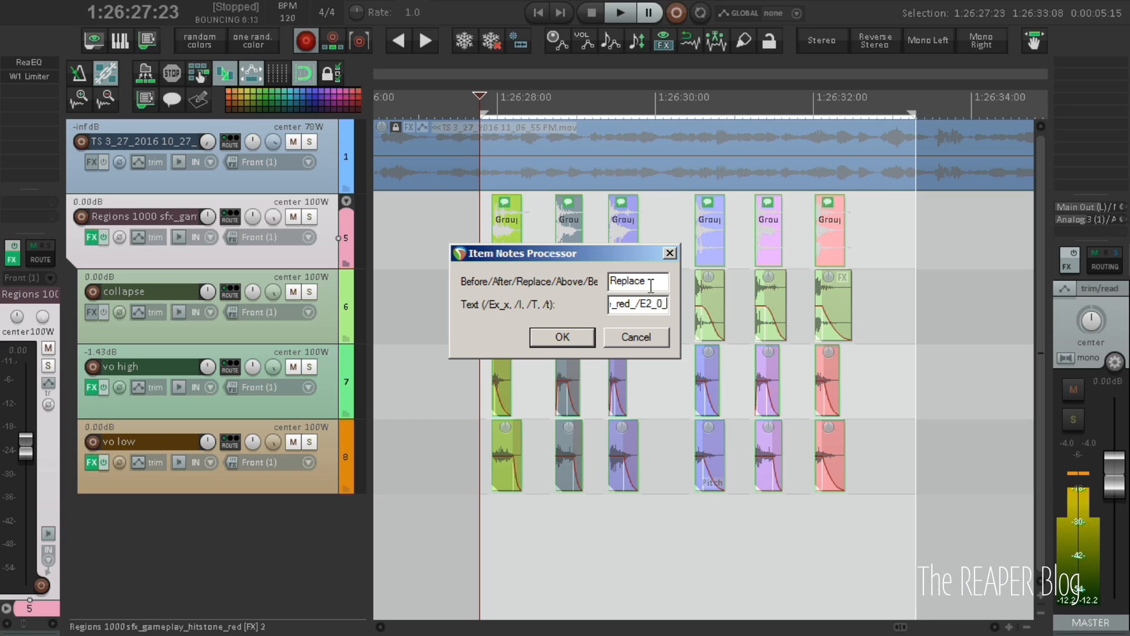
click(561, 337)
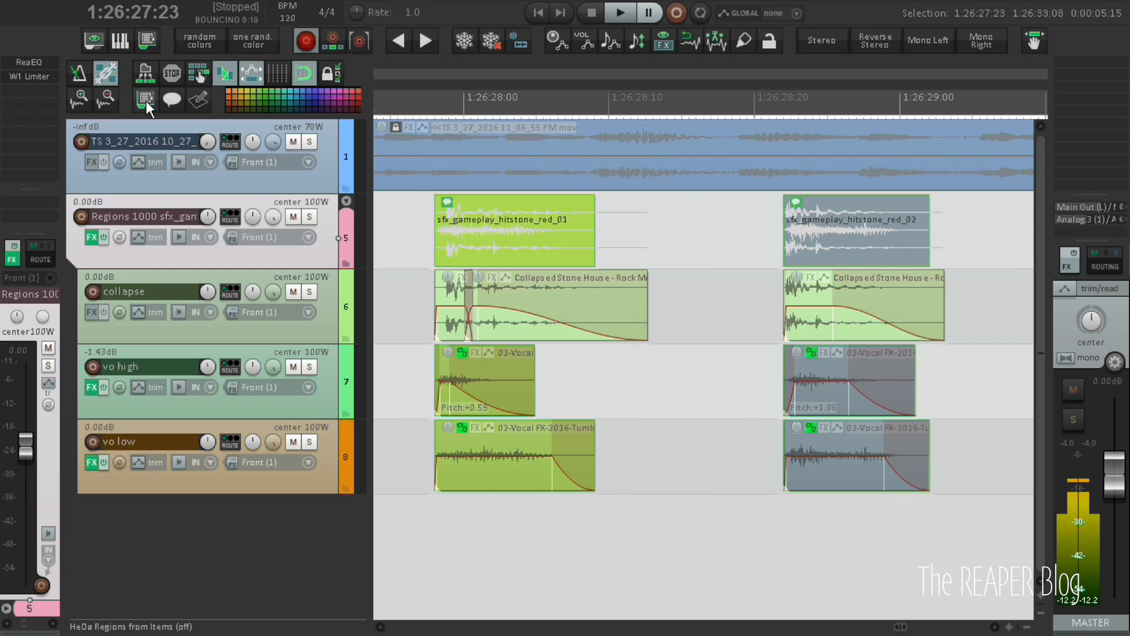
click(144, 100)
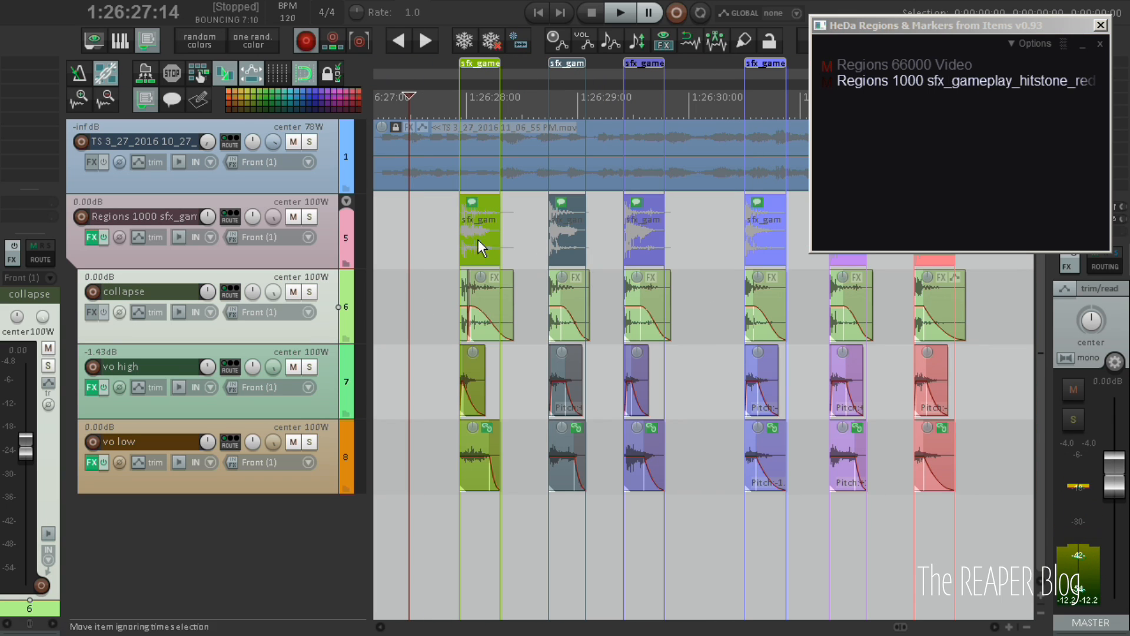
mouse_move(472, 322)
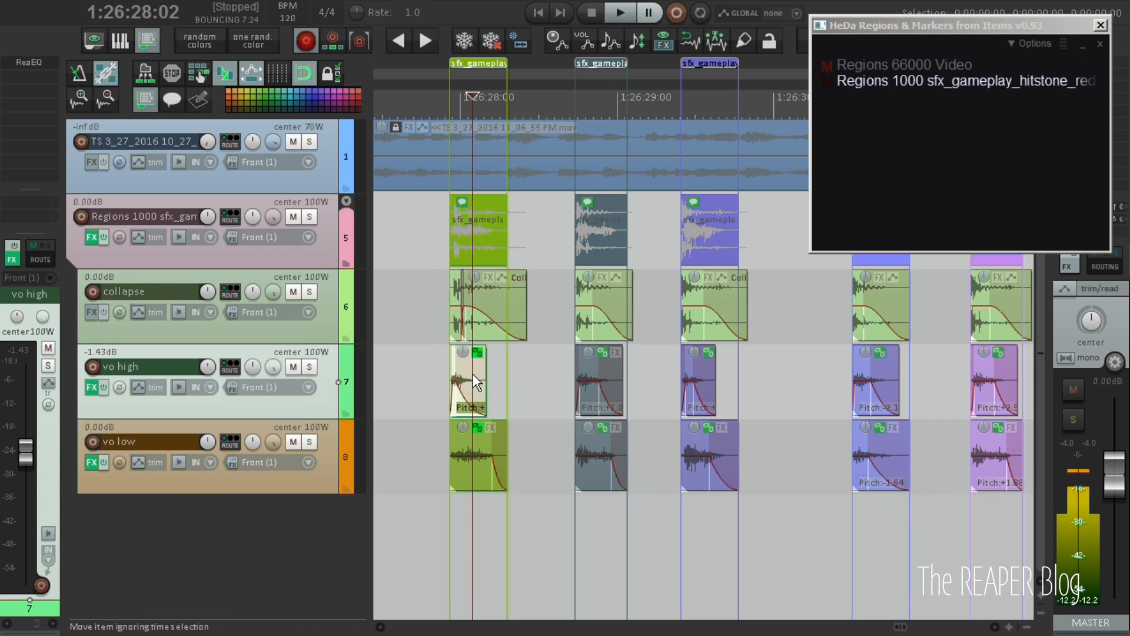
mouse_move(484, 308)
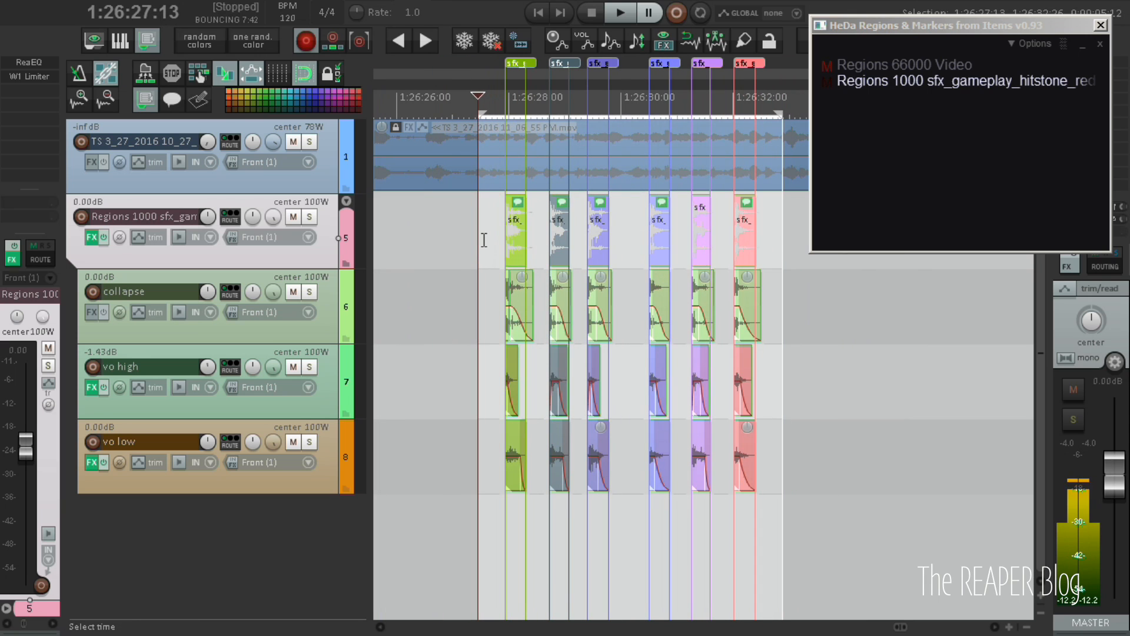
- Add the debris track below vo low and close the HeDa Regions window
click(123, 291)
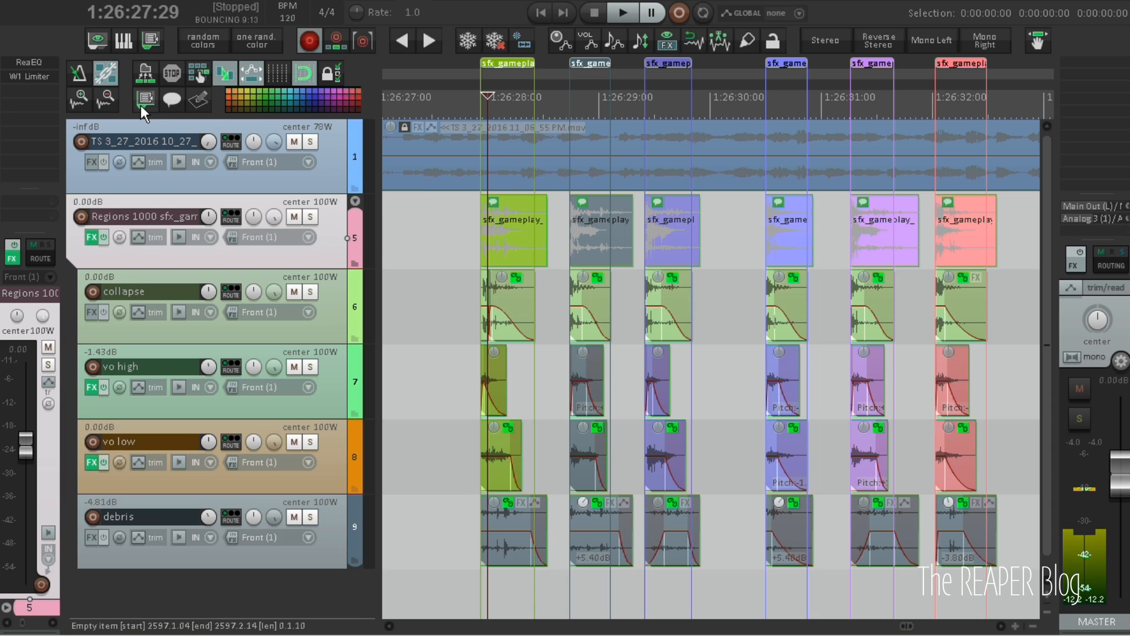
- Mark all six variation regions for master-mix rendering in the Region Render Matrix
click(145, 101)
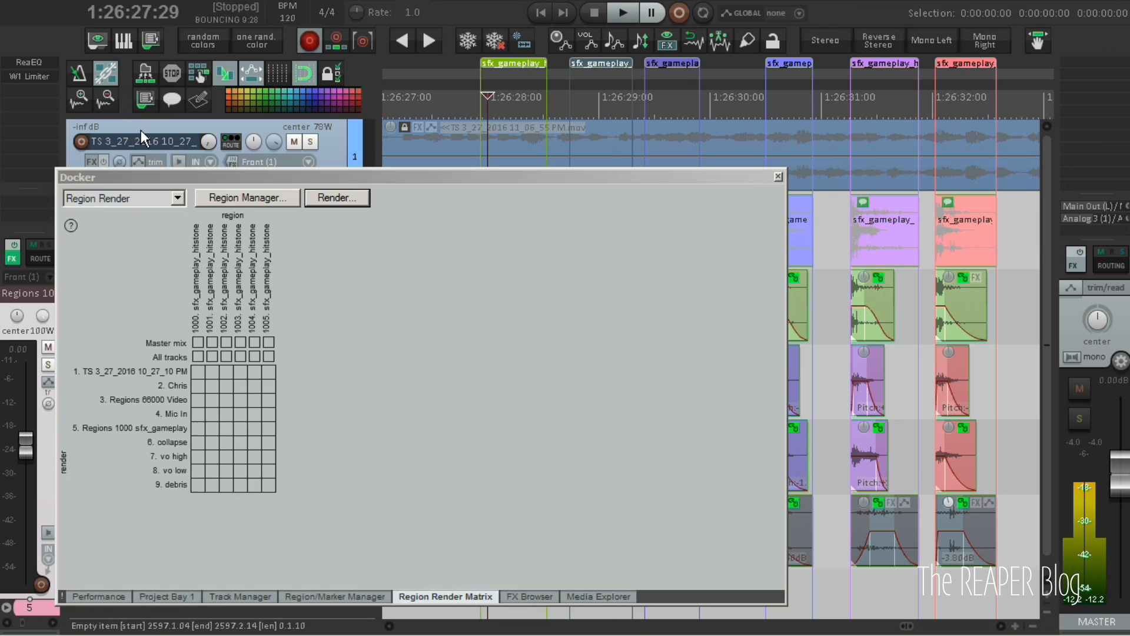
click(240, 343)
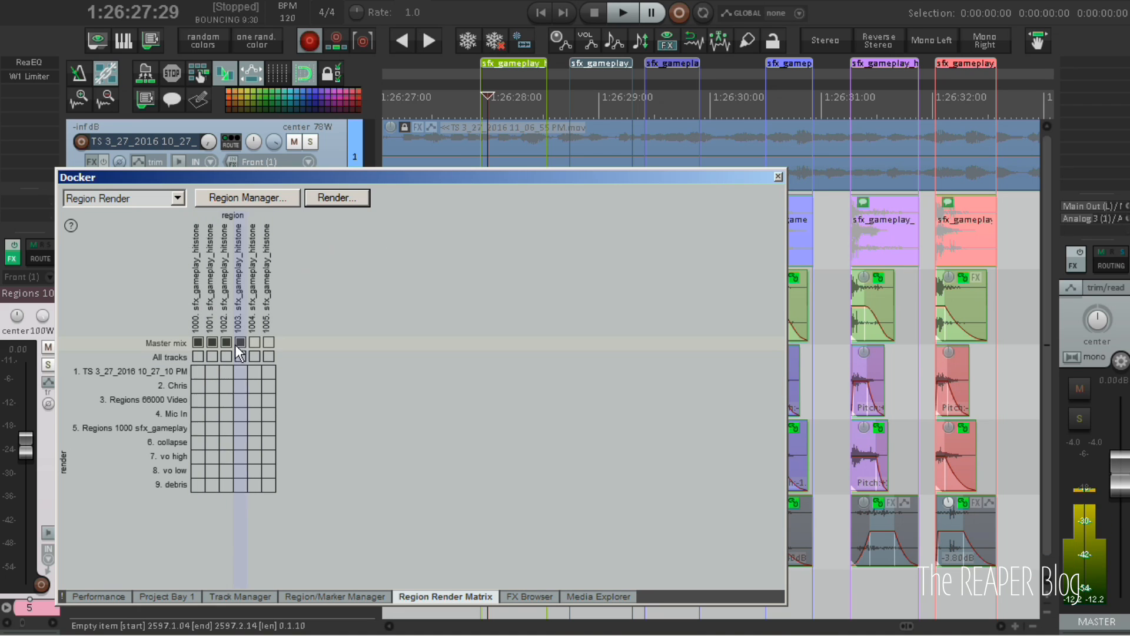
click(335, 198)
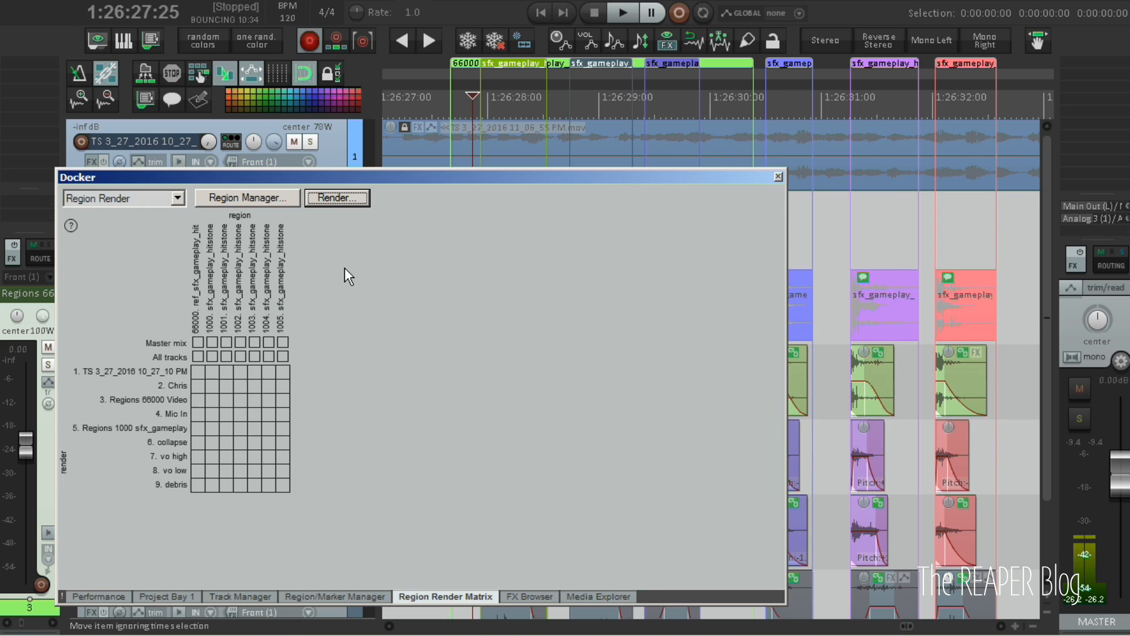
click(201, 343)
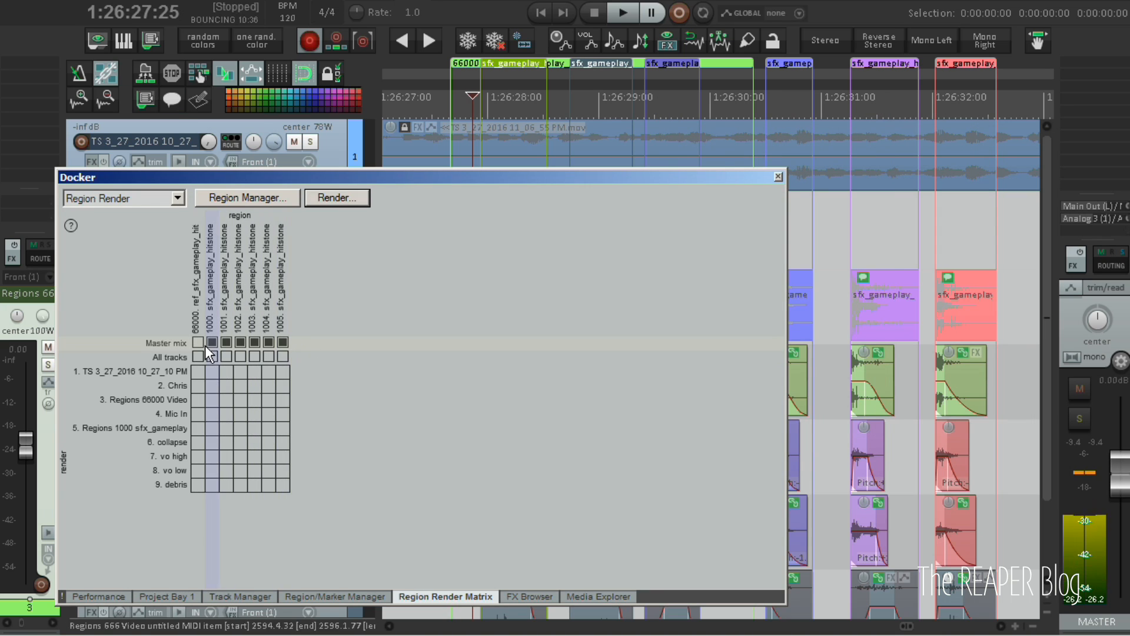
- Render region 66000 as ref_sfx_gameplay_hitstone_red.mov using the Tumblestone_RefVideo preset
click(336, 198)
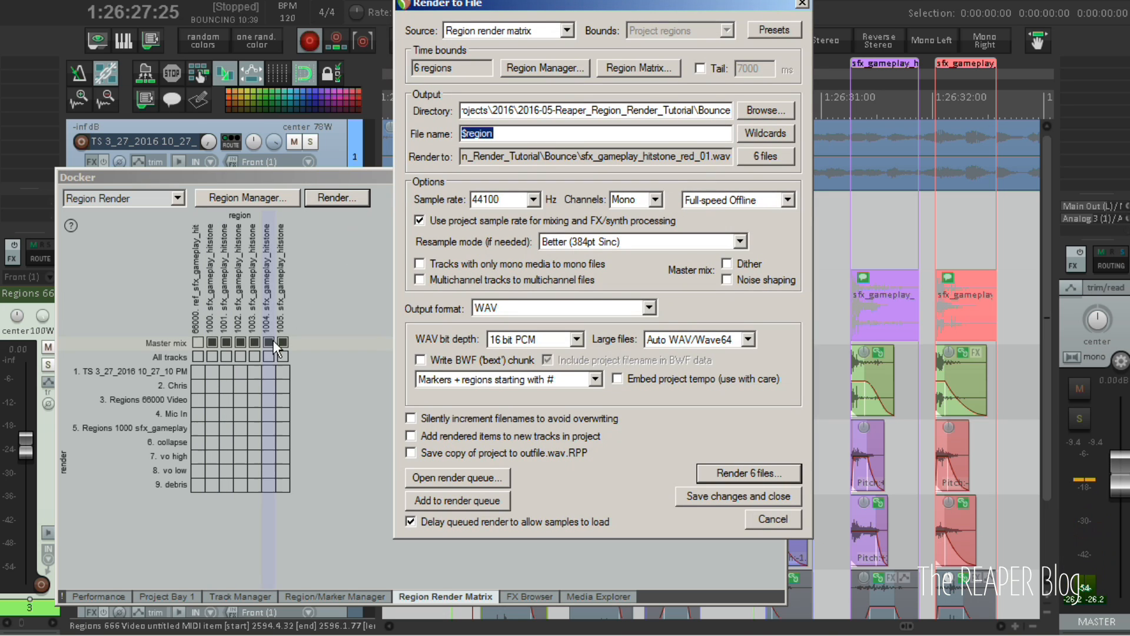
click(199, 343)
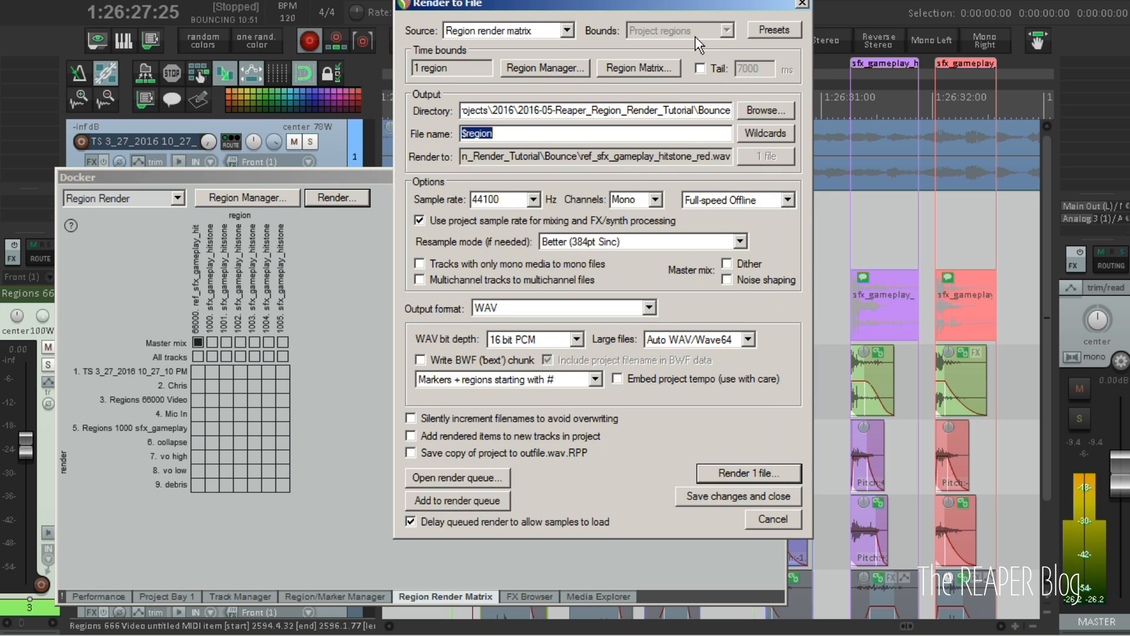
click(774, 29)
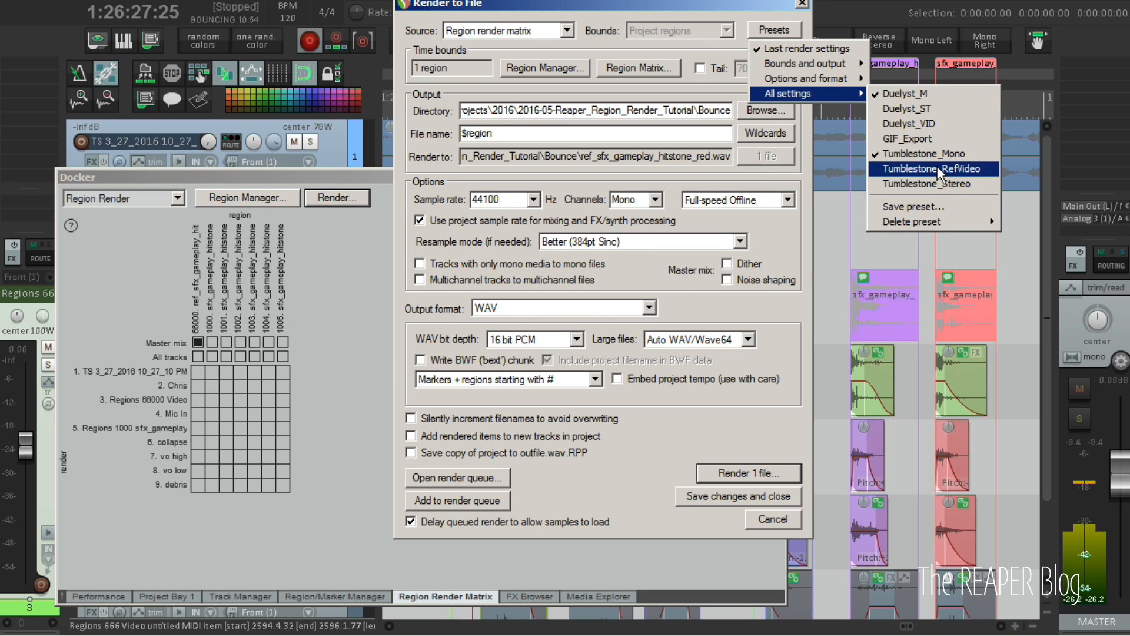
click(934, 167)
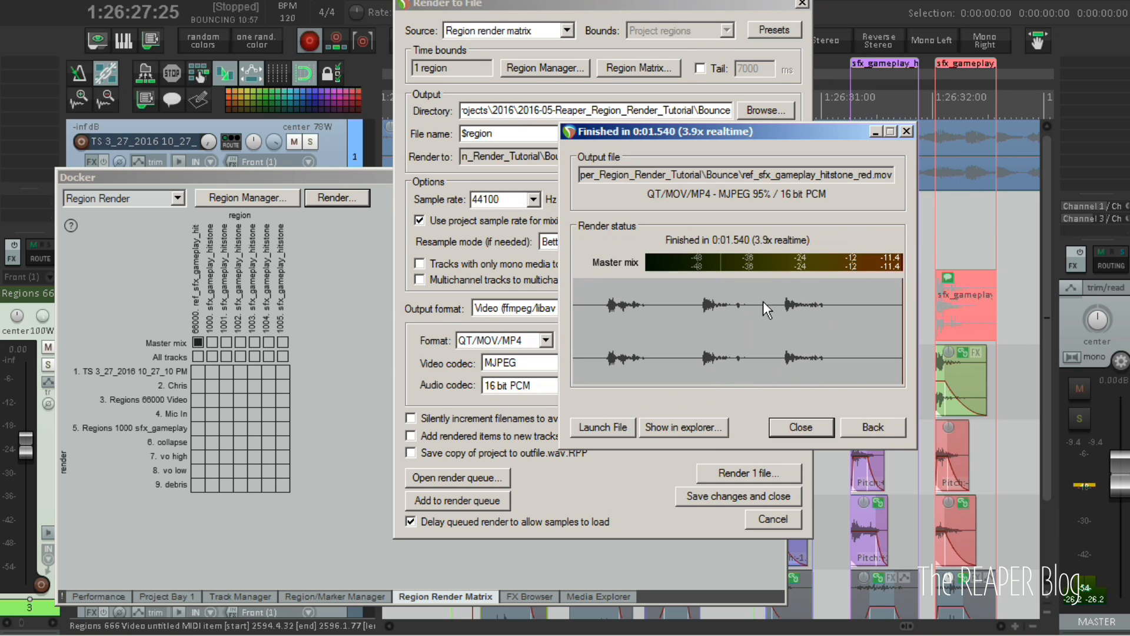
click(799, 427)
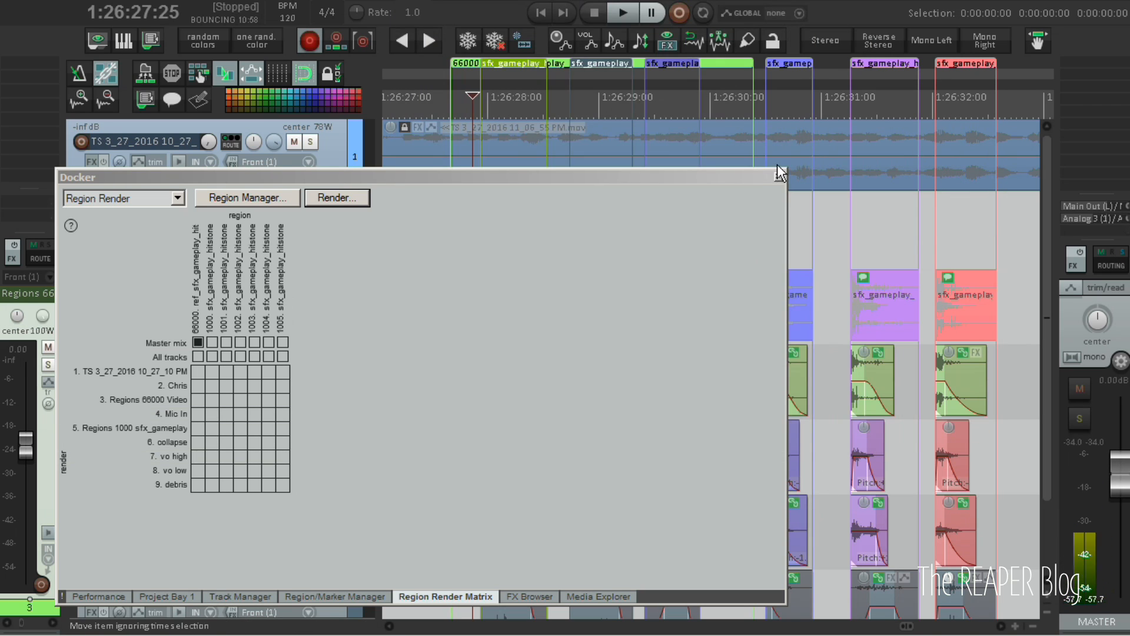
click(779, 176)
text(notes proce)
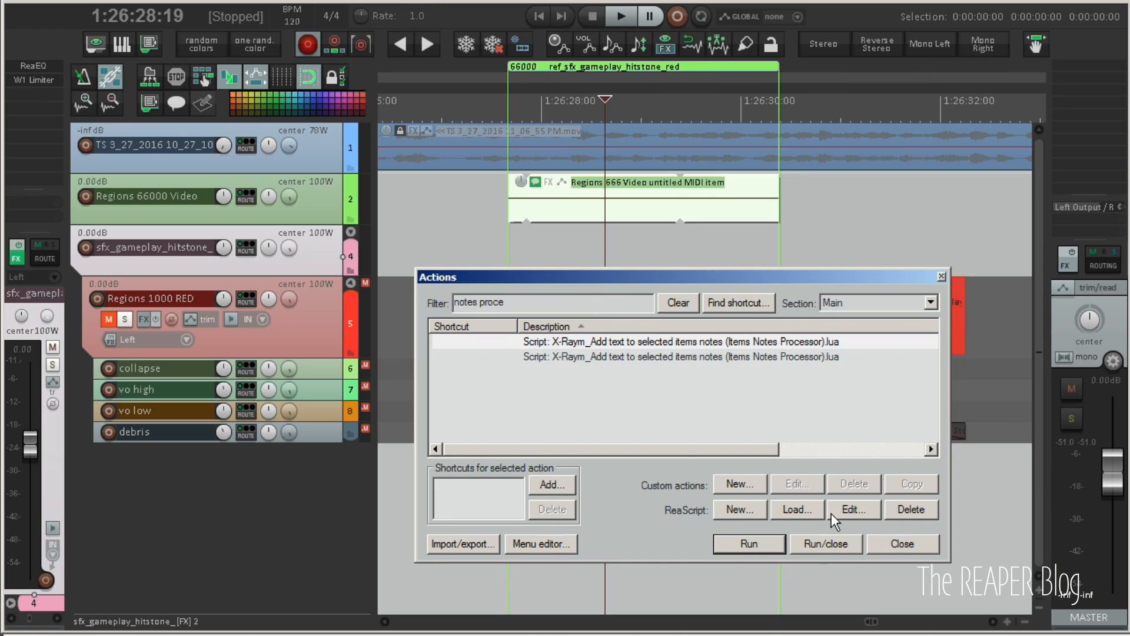
- Run the Items Notes Processor script once, cancel it, and open its code
click(748, 544)
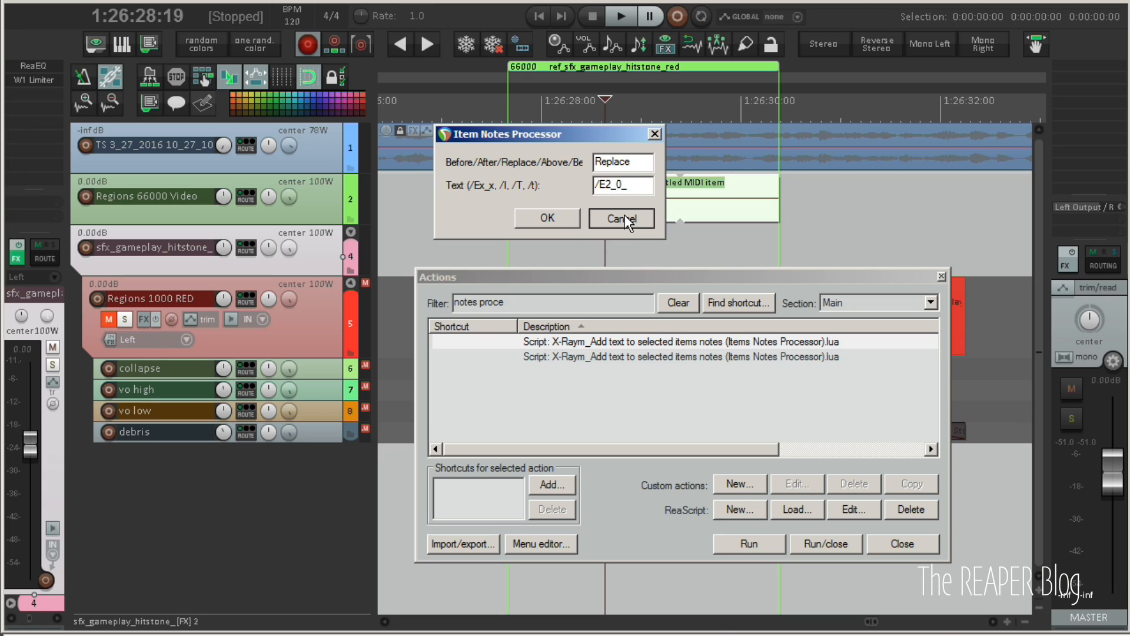
click(620, 219)
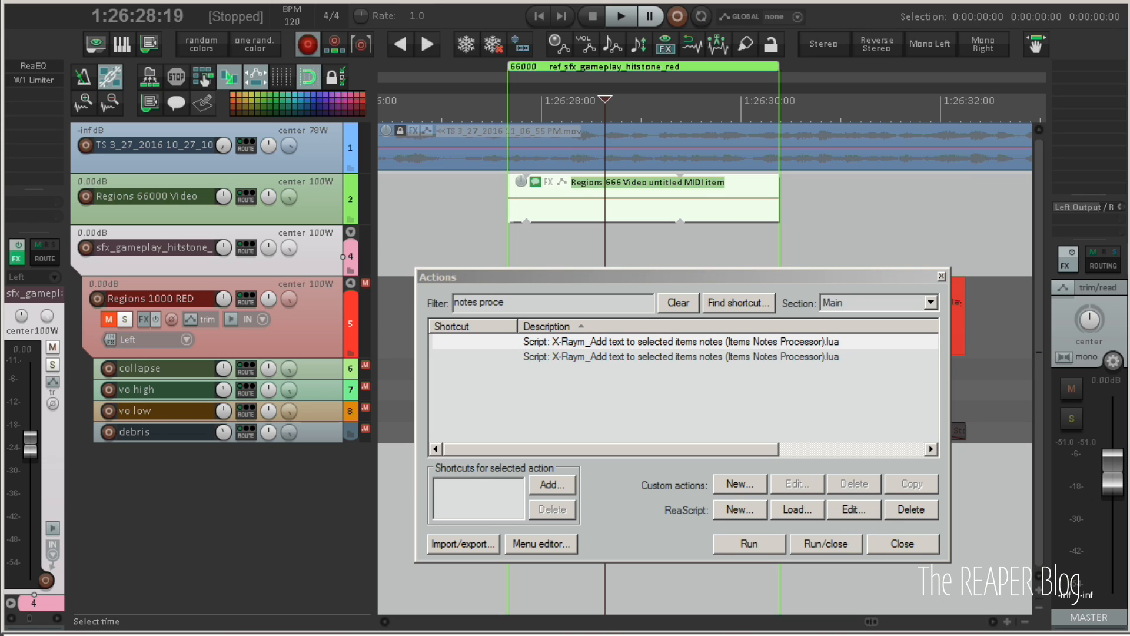
click(854, 509)
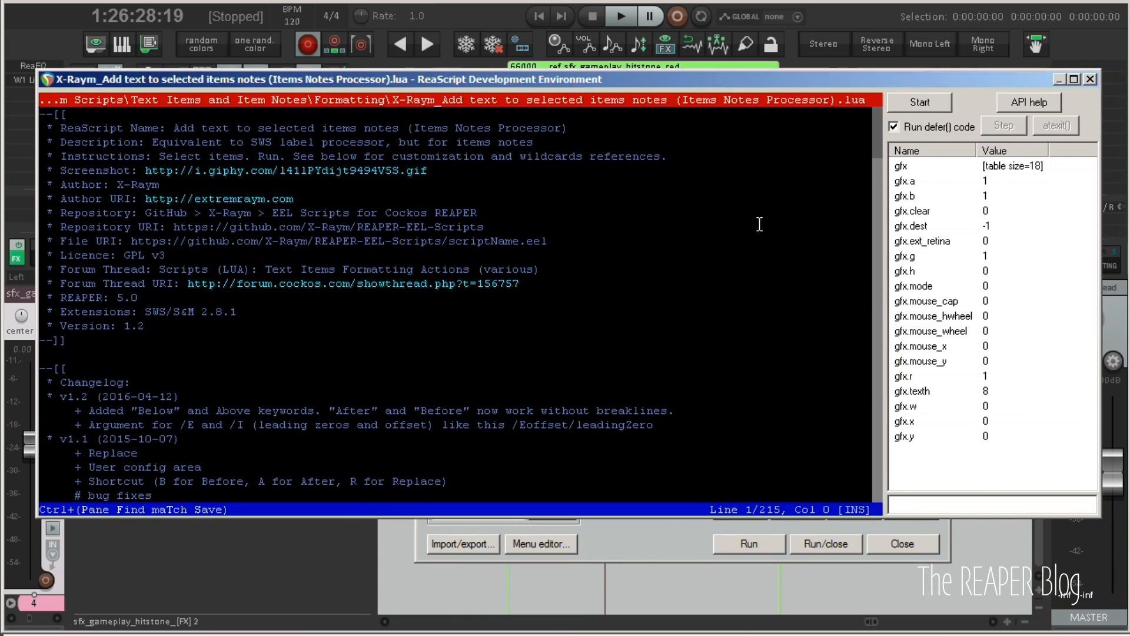
mouse_move(544, 377)
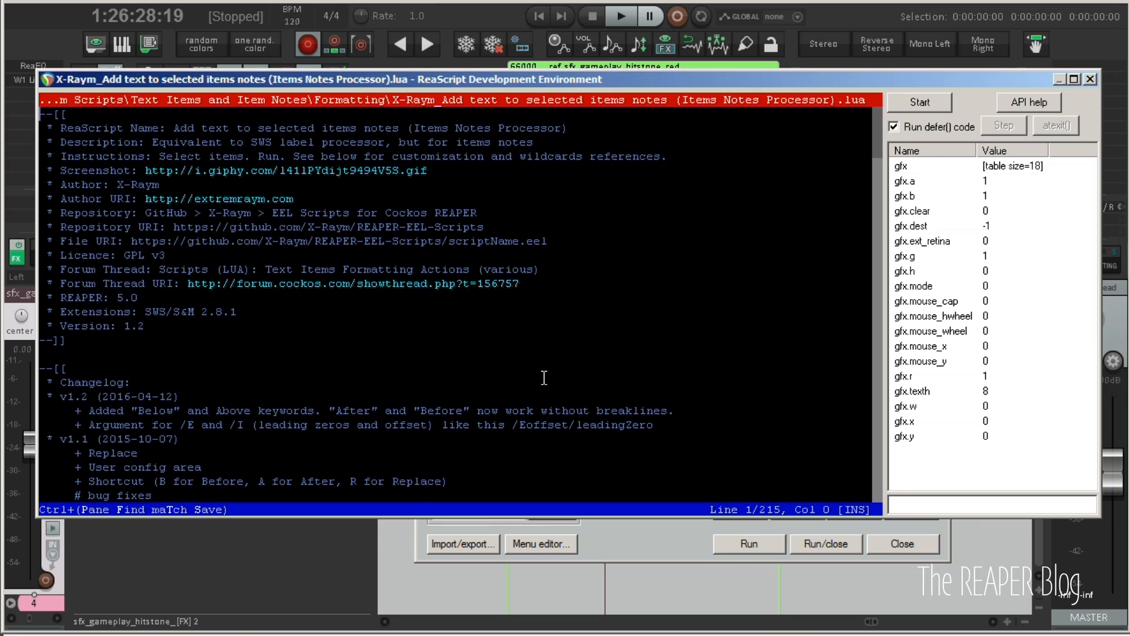
- Scroll the script to the USER CONFIG AREA showing default_action Replace and default_text /E2_0
scroll(down, 3)
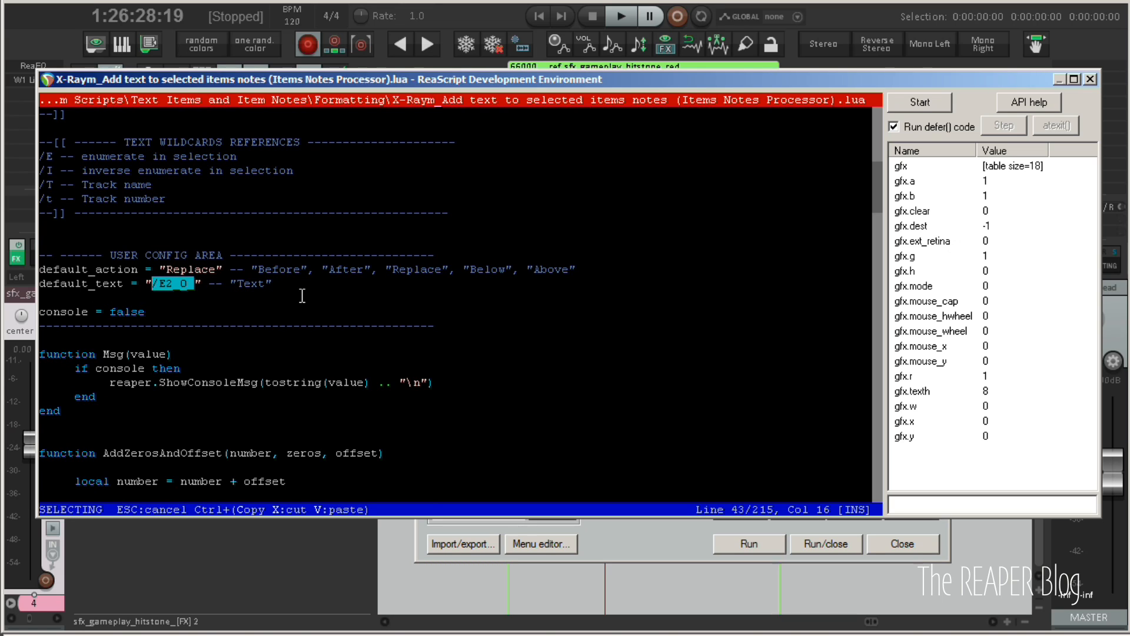
mouse_move(285, 295)
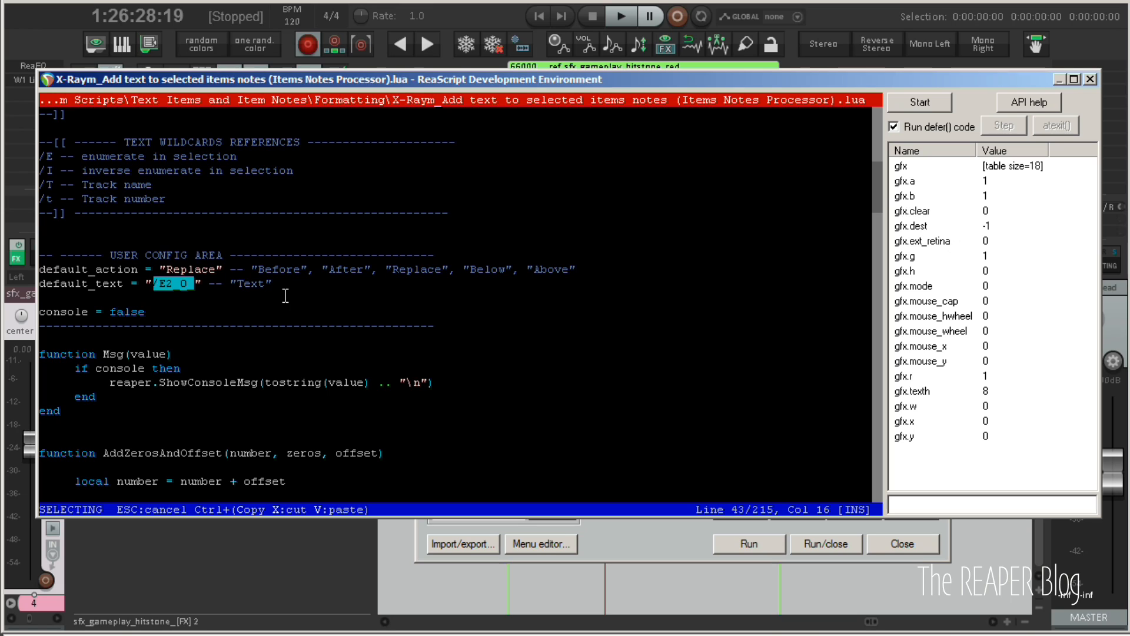
scroll(down, 3)
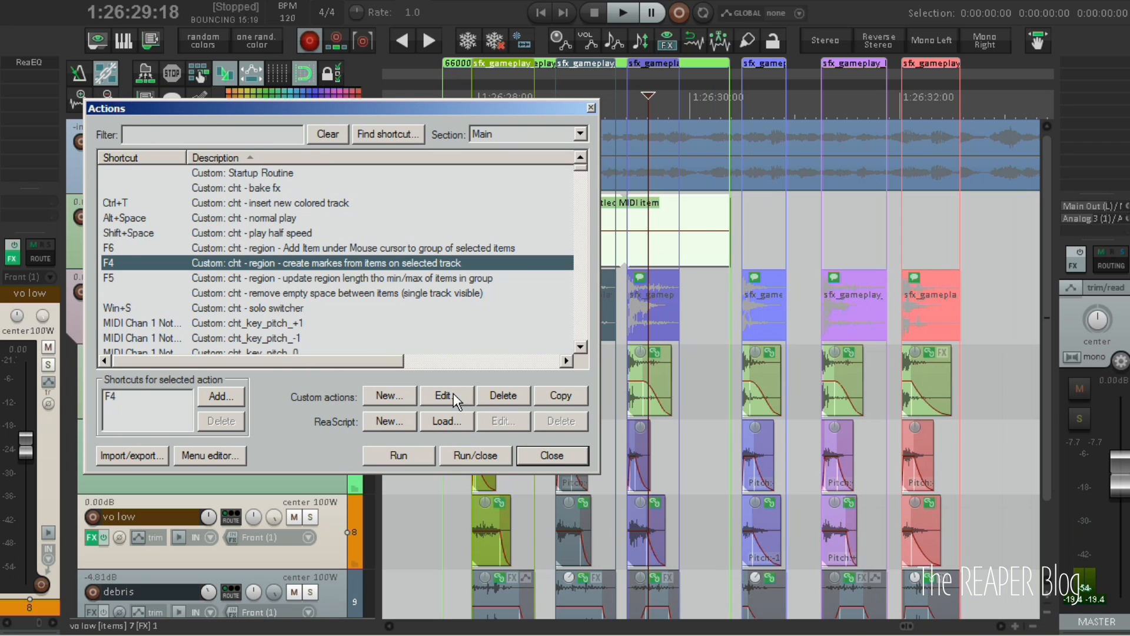
- Inspect each of the create-markers custom action's four script steps, then close its editor
click(445, 395)
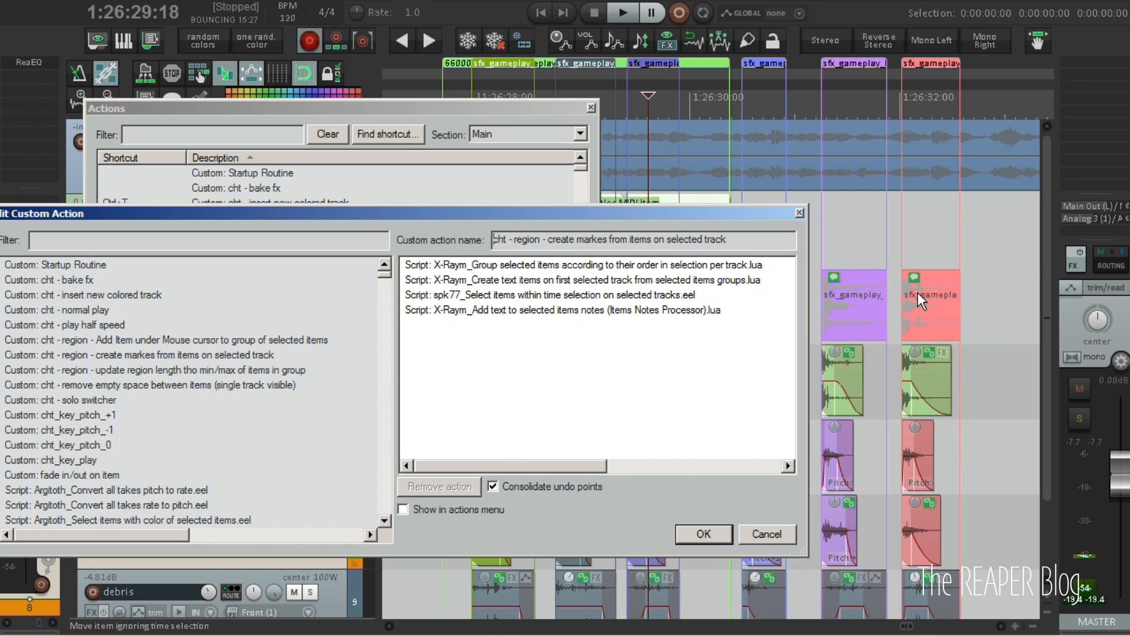
click(584, 265)
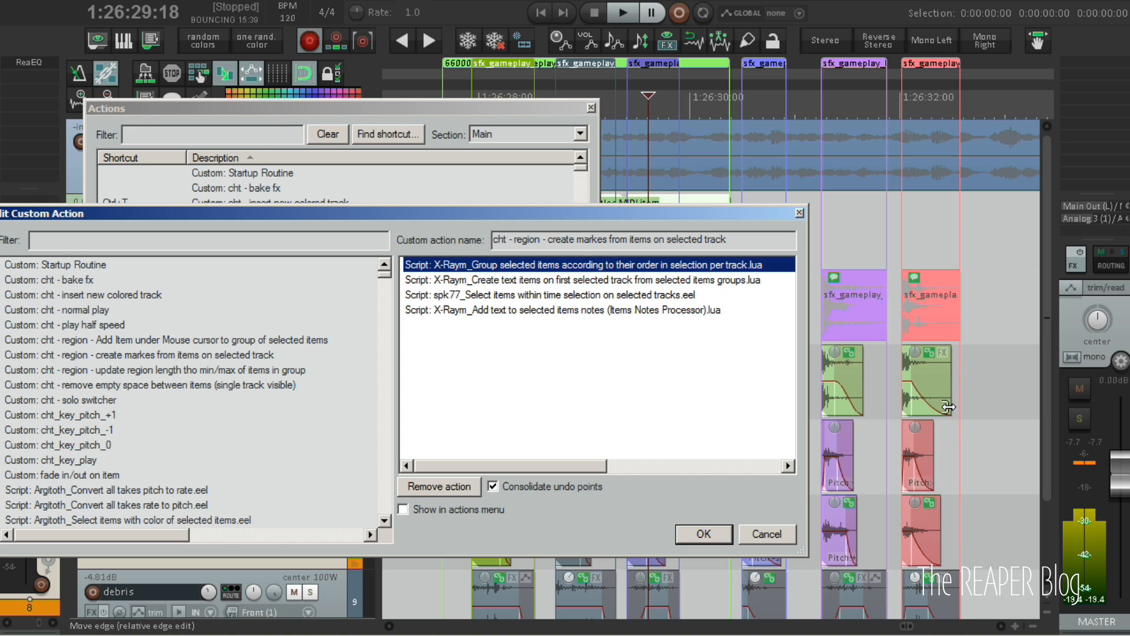
mouse_move(934, 389)
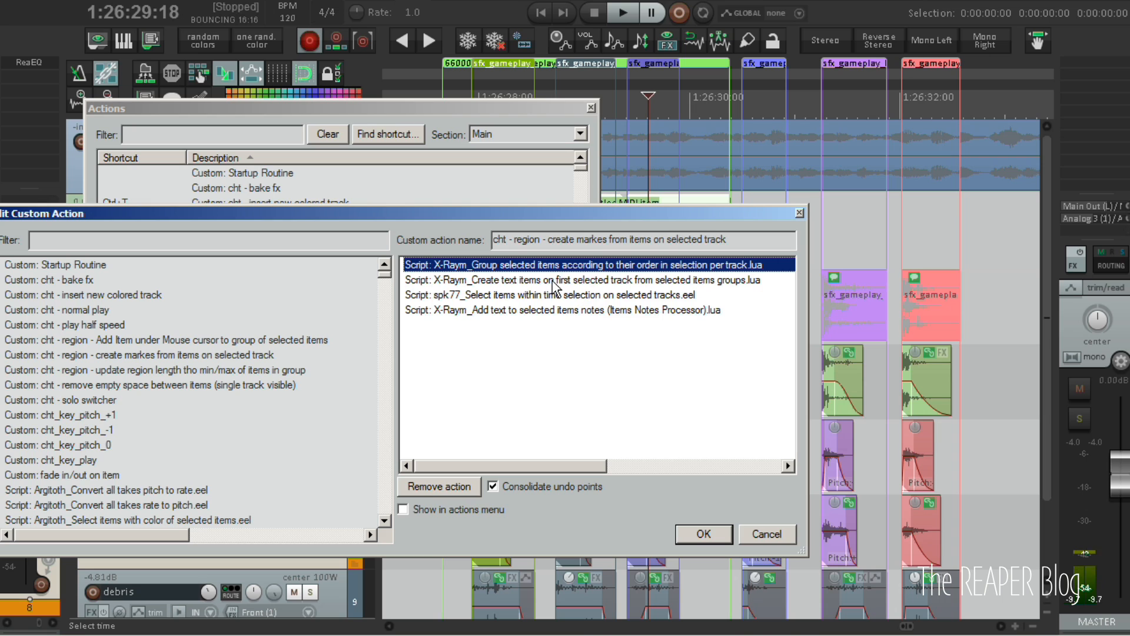
click(556, 280)
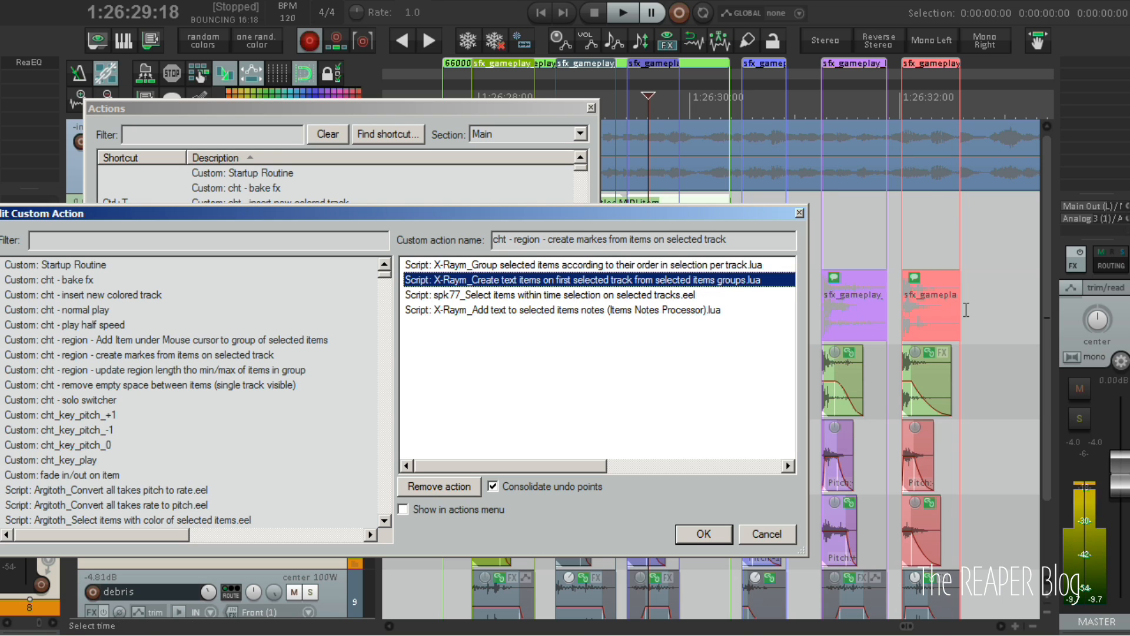
click(550, 294)
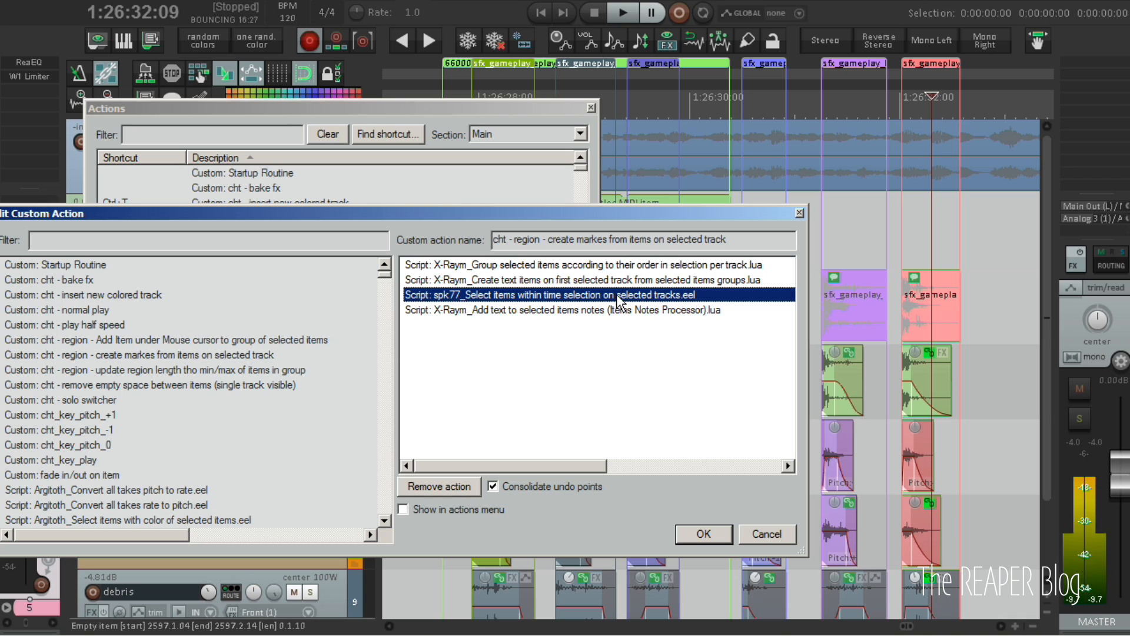
mouse_move(684, 302)
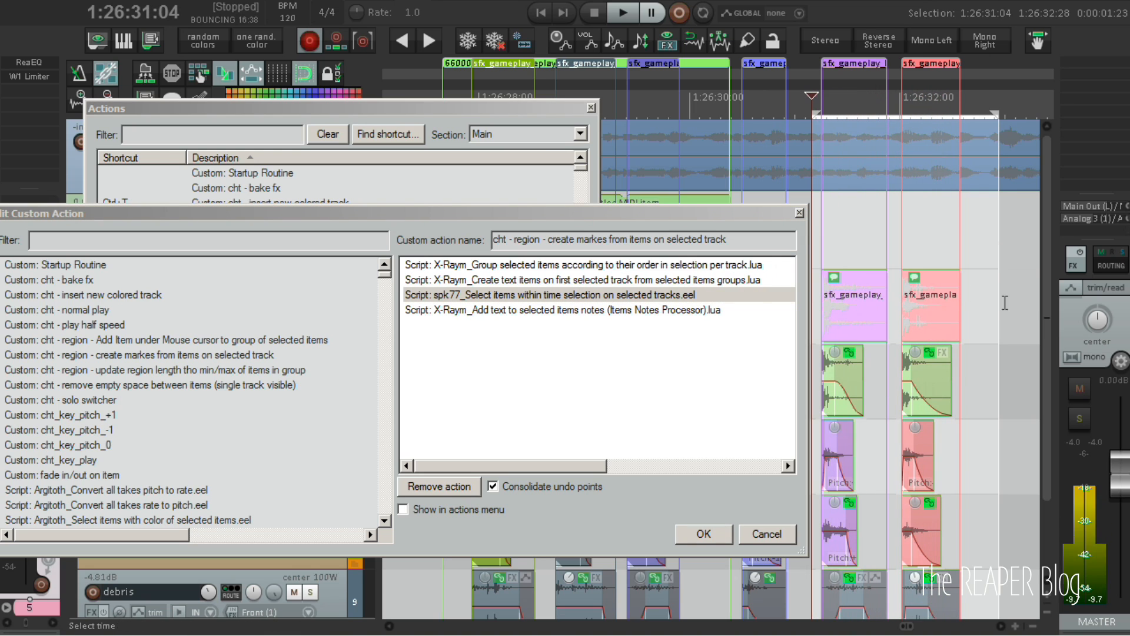
click(563, 309)
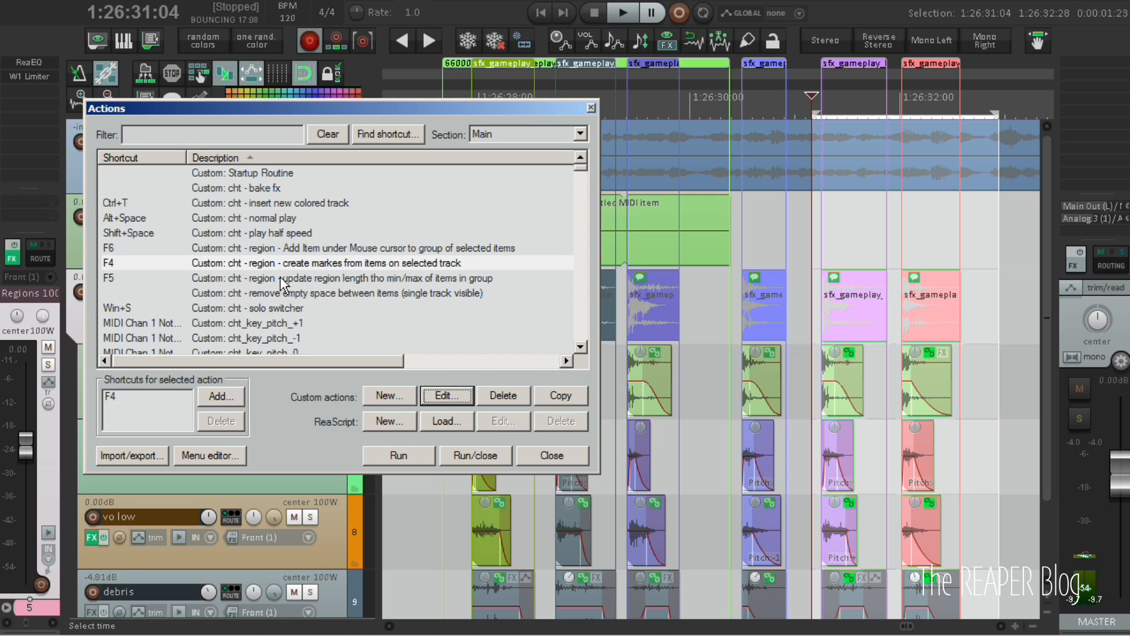
- Review the F6 custom action's select-all-items-in-groups and select-item-under-mouse steps, then close its editor
click(354, 247)
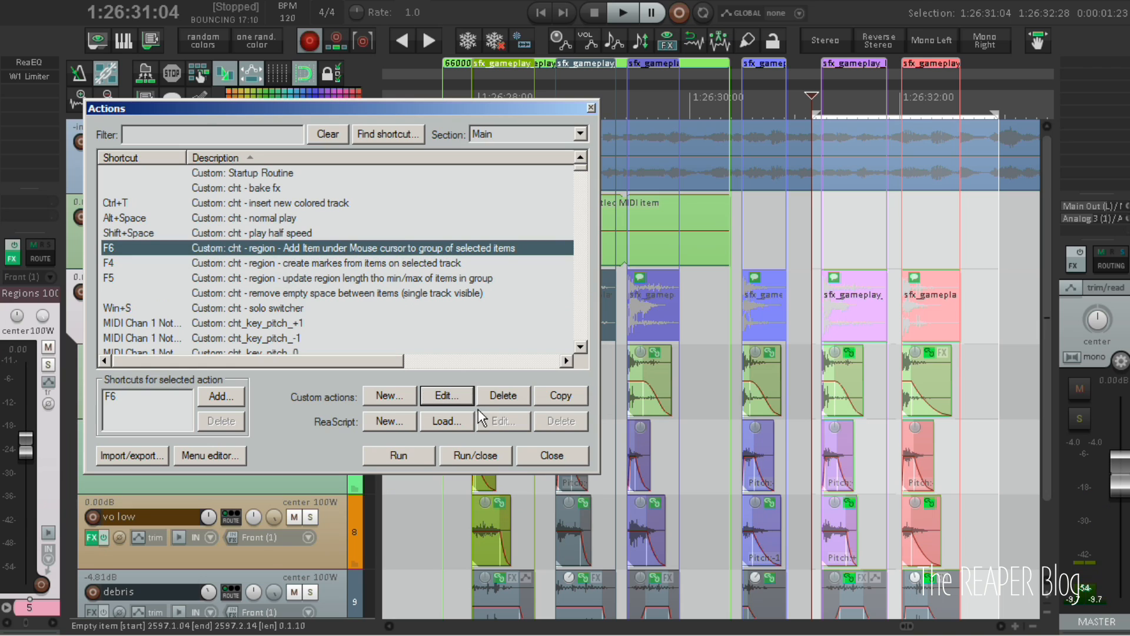
click(445, 396)
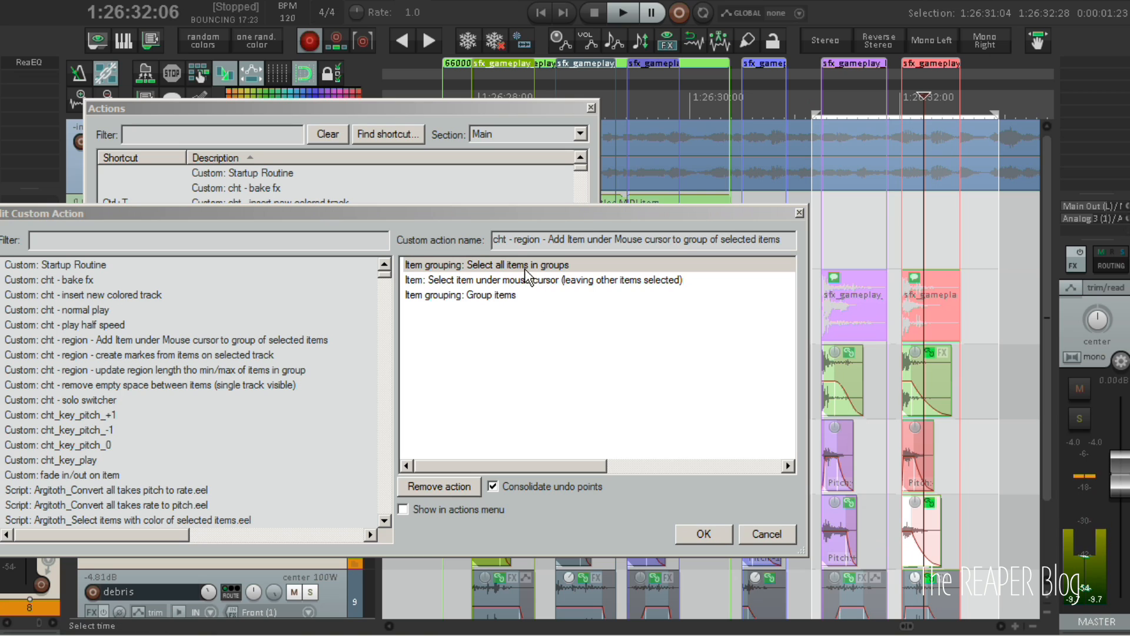
mouse_move(917, 462)
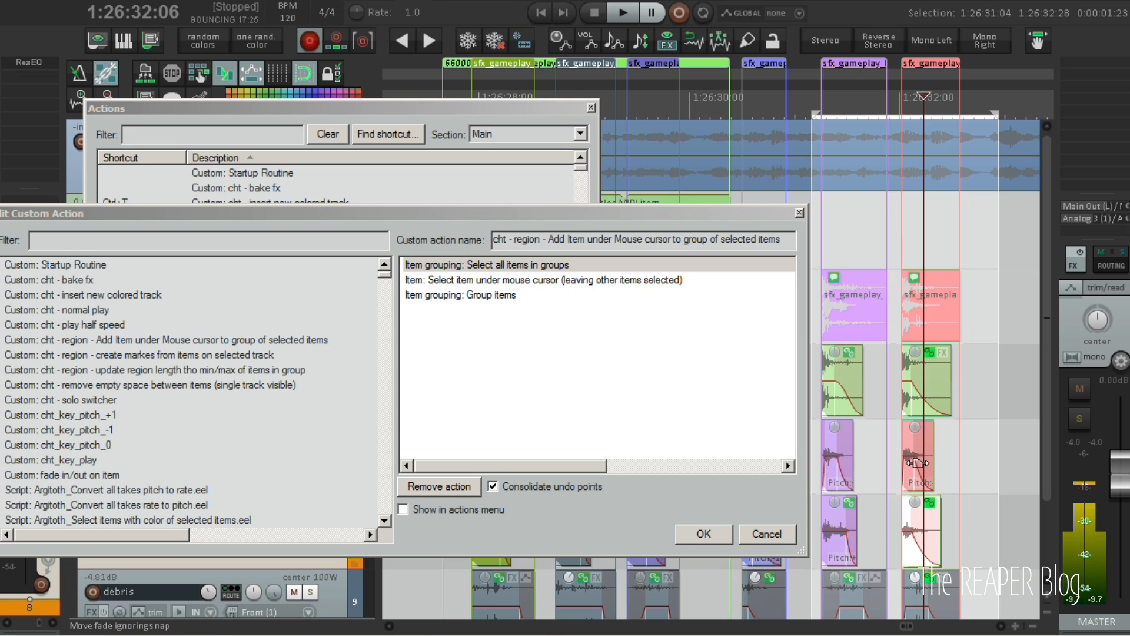
mouse_move(933, 381)
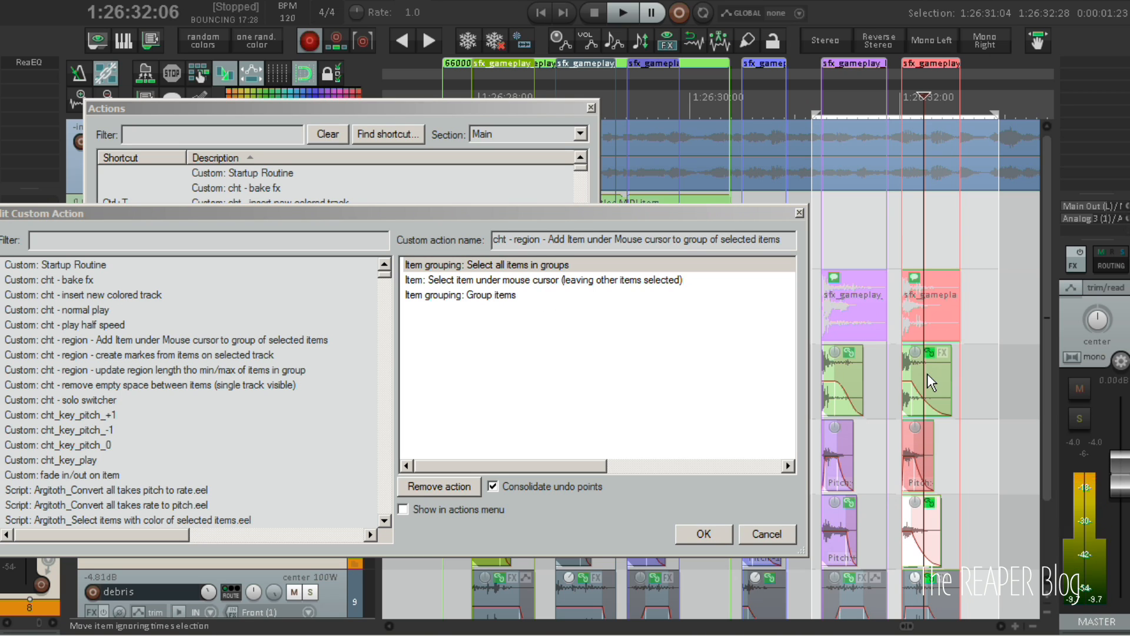
click(486, 264)
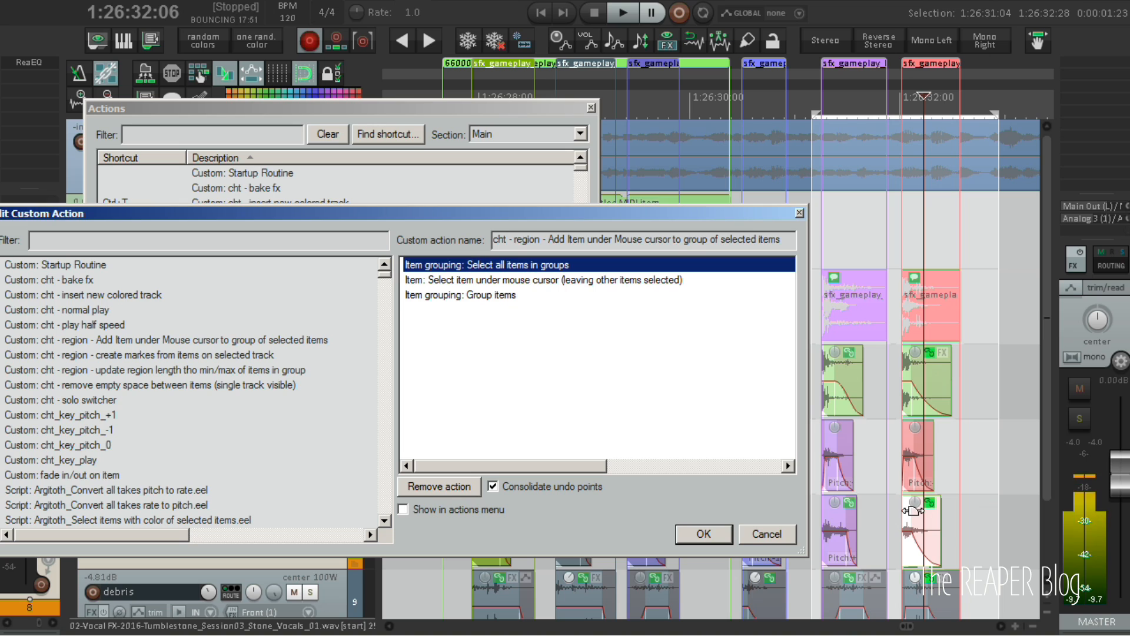
mouse_move(944, 320)
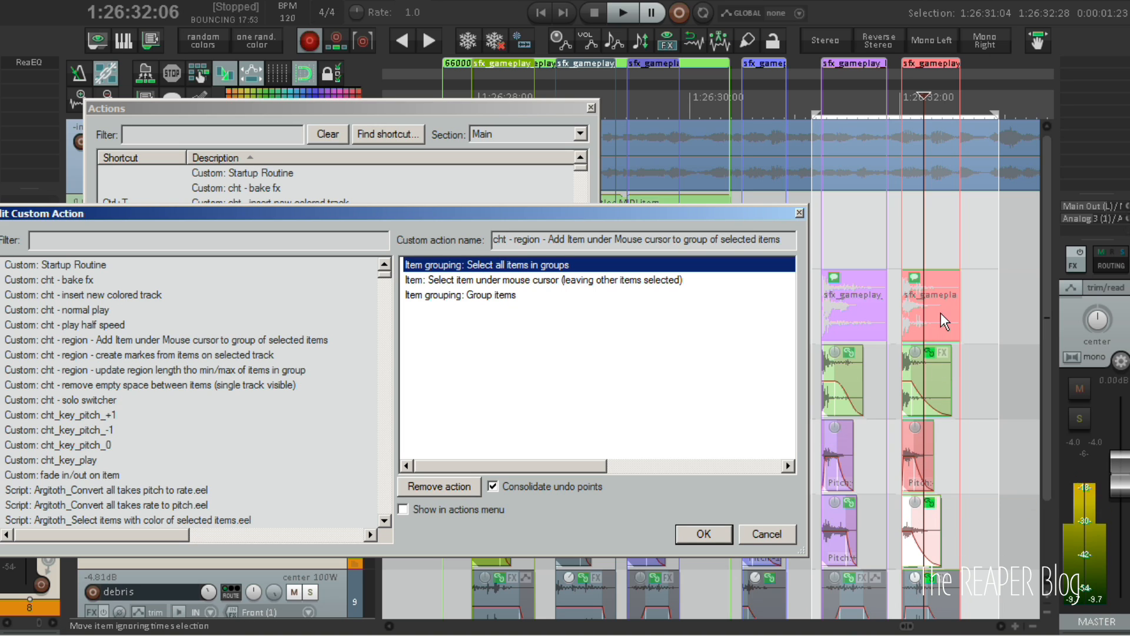
click(544, 280)
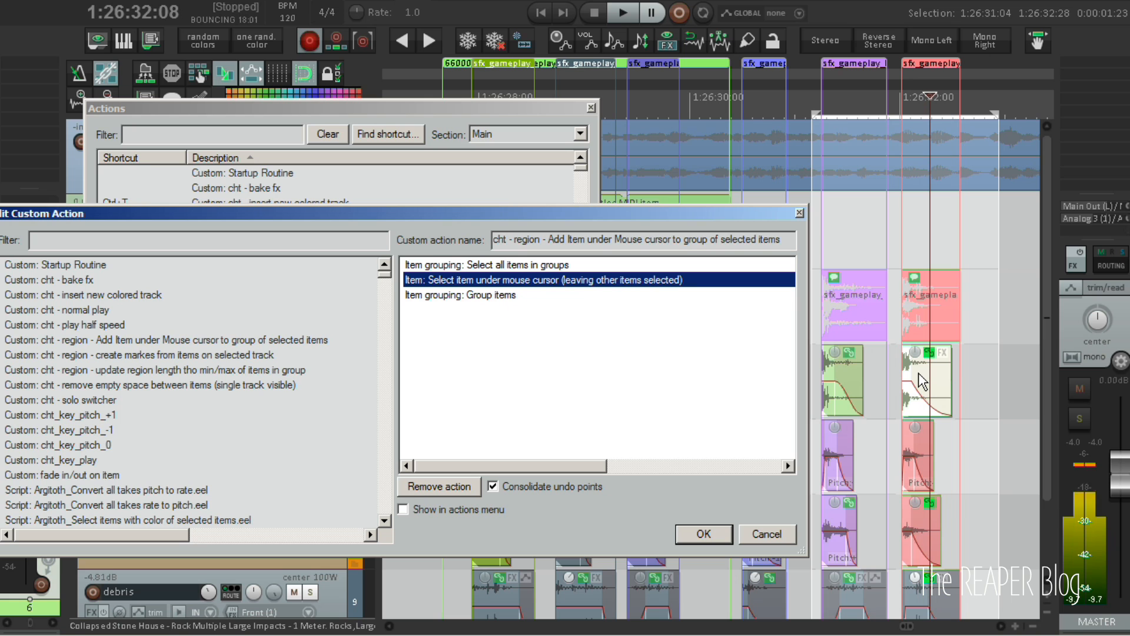
click(459, 295)
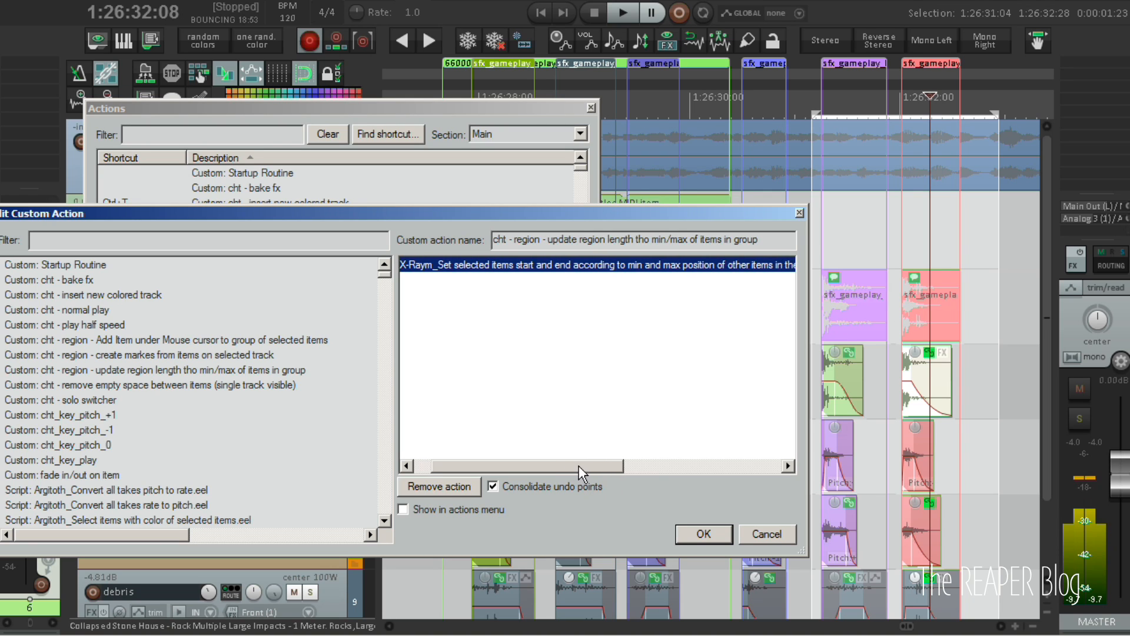
- Scroll the F5 action's step list right to reveal the X-Raym item-bounds script name
scroll(right, 3)
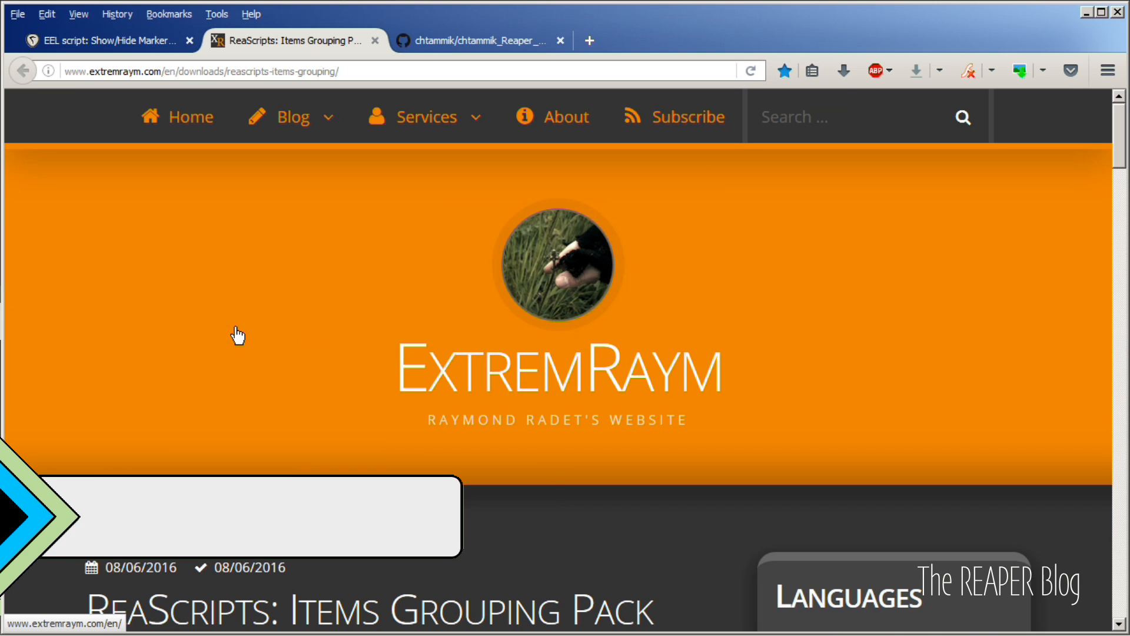
- Scroll to the 25,00€ Purchase section, glance at Regions&Markers from Items, then return
scroll(down, 3)
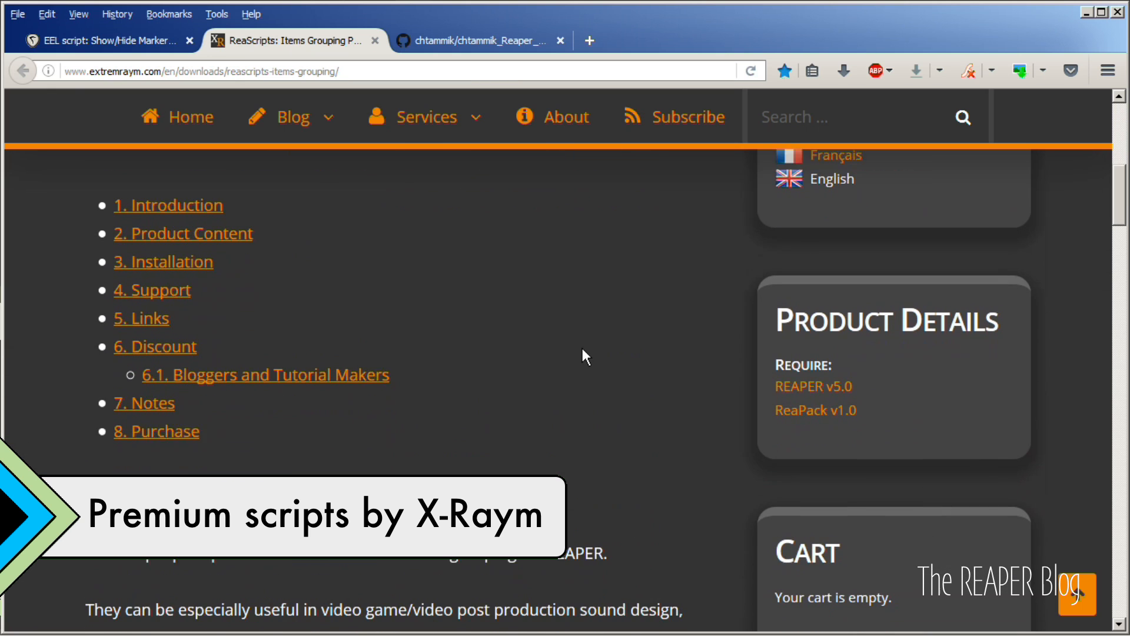
scroll(down, 3)
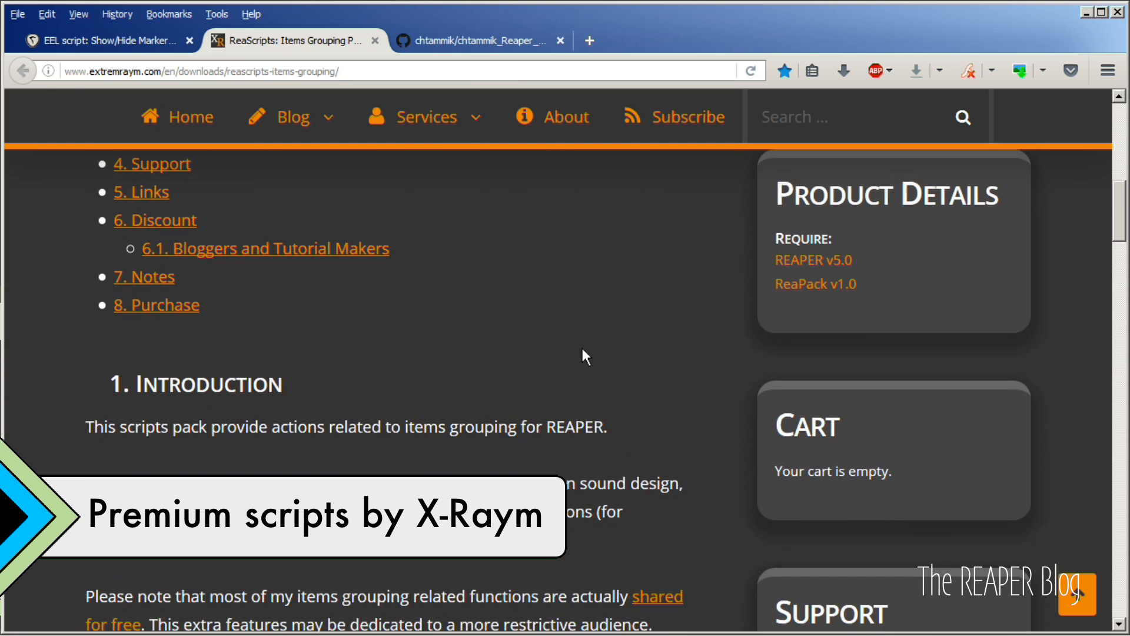
scroll(down, 3)
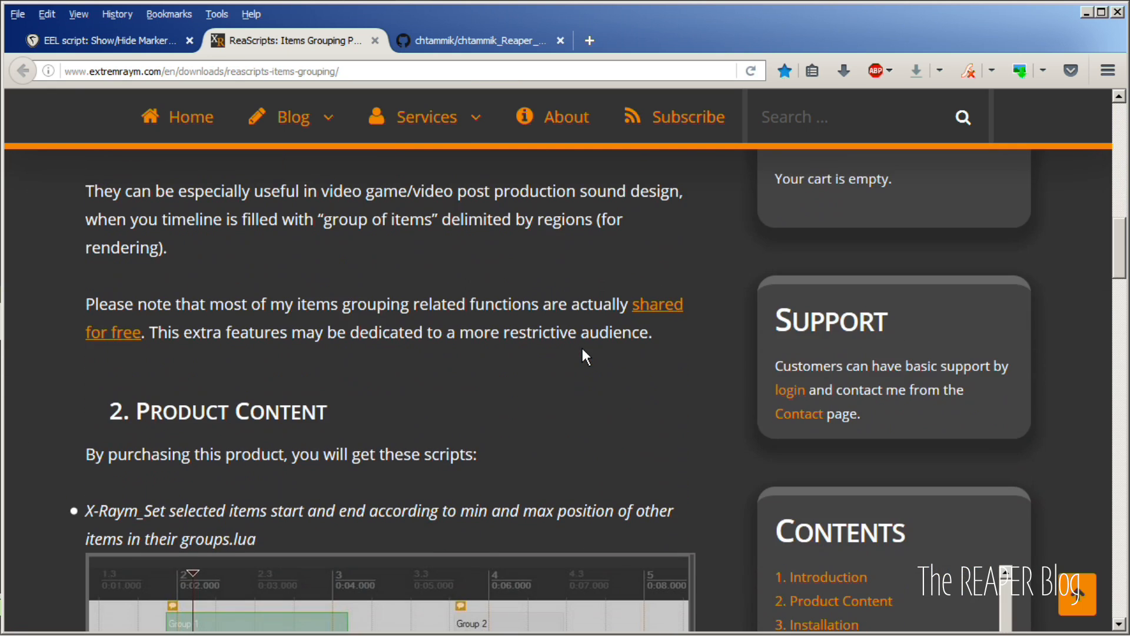
scroll(down, 3)
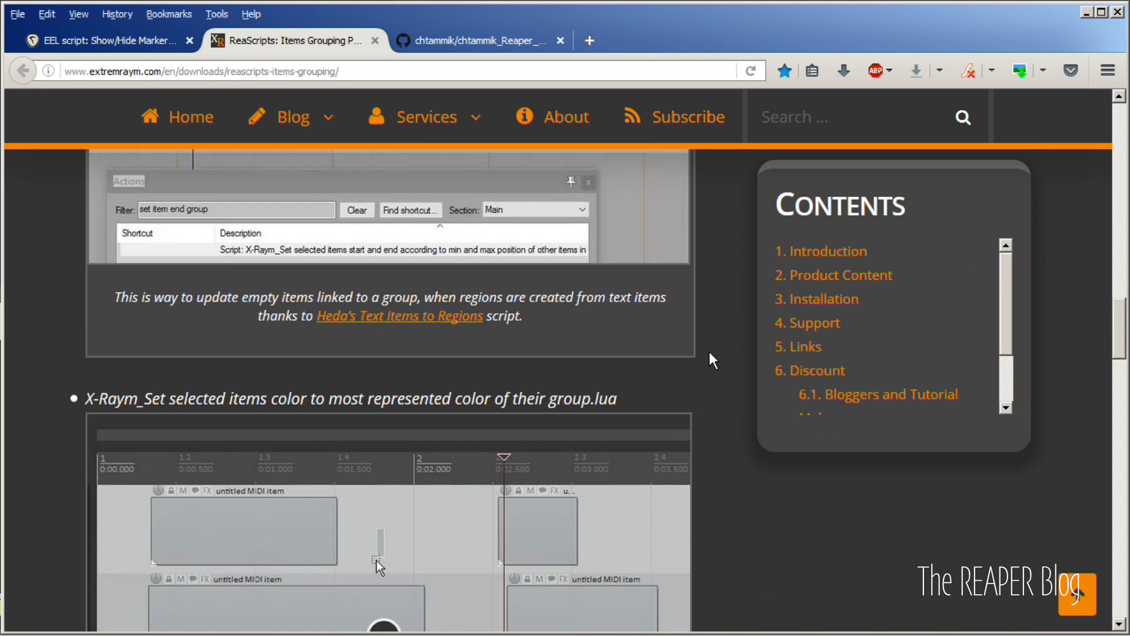
scroll(down, 3)
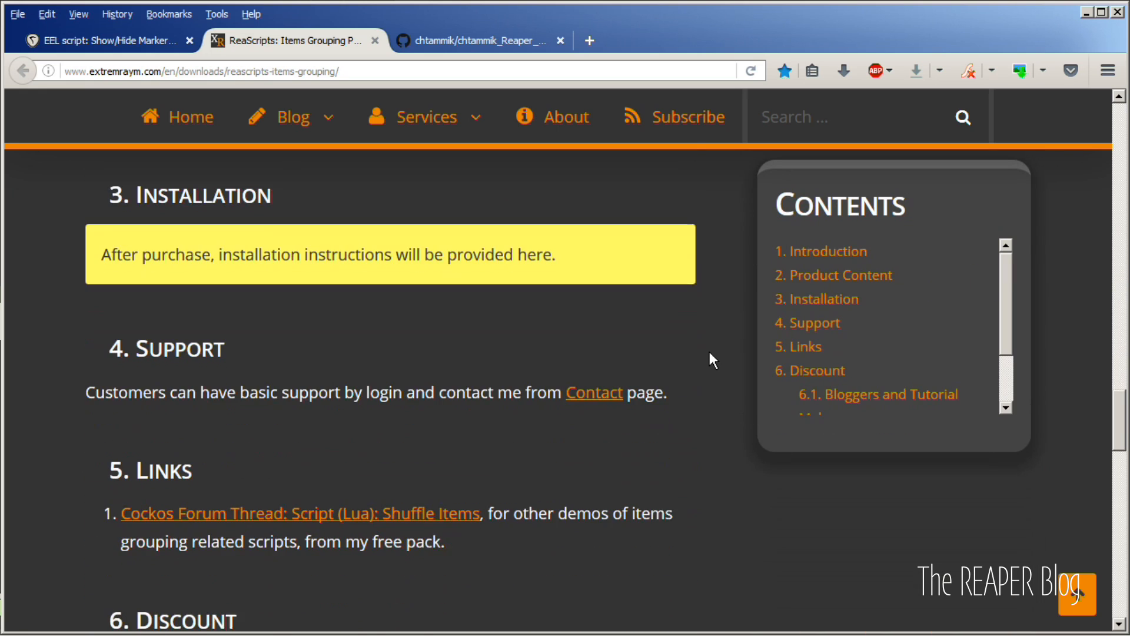
scroll(down, 3)
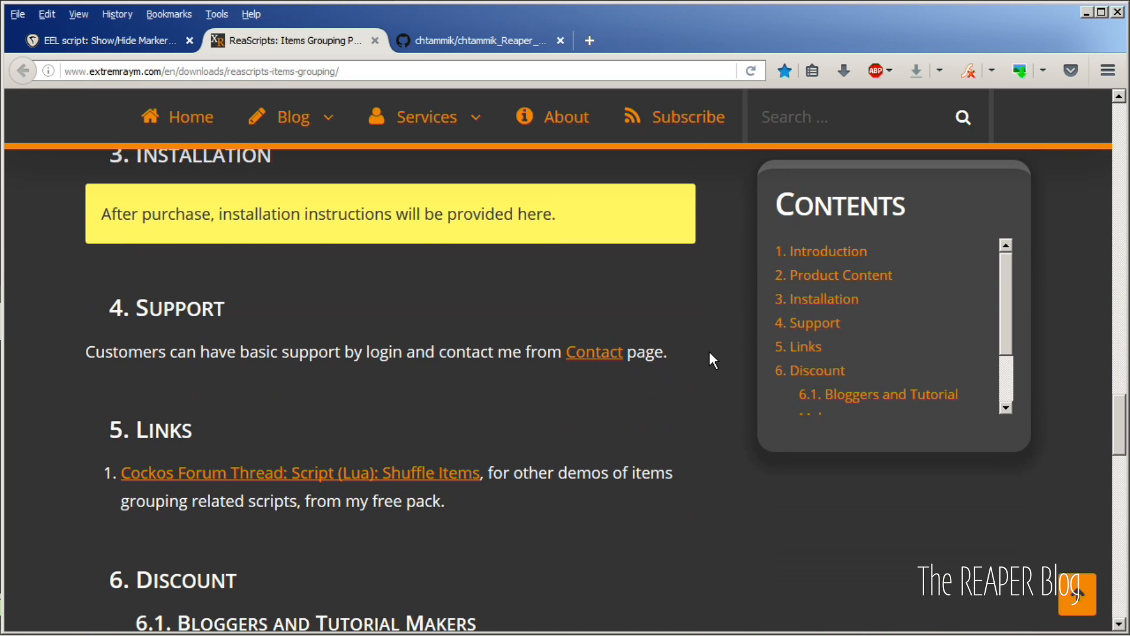
scroll(down, 3)
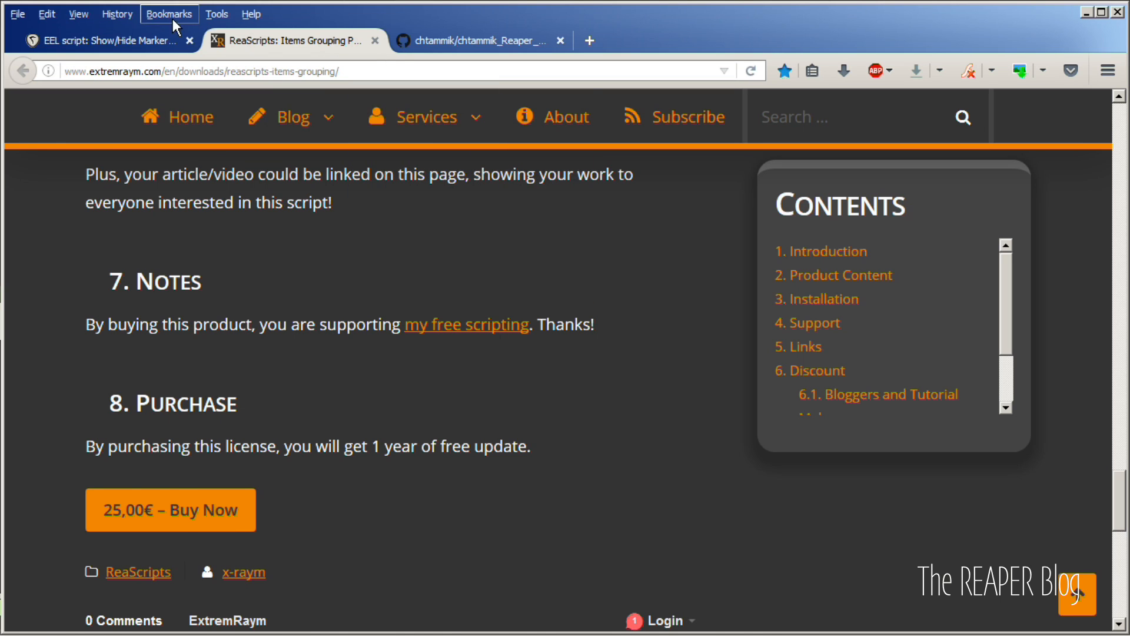
click(101, 41)
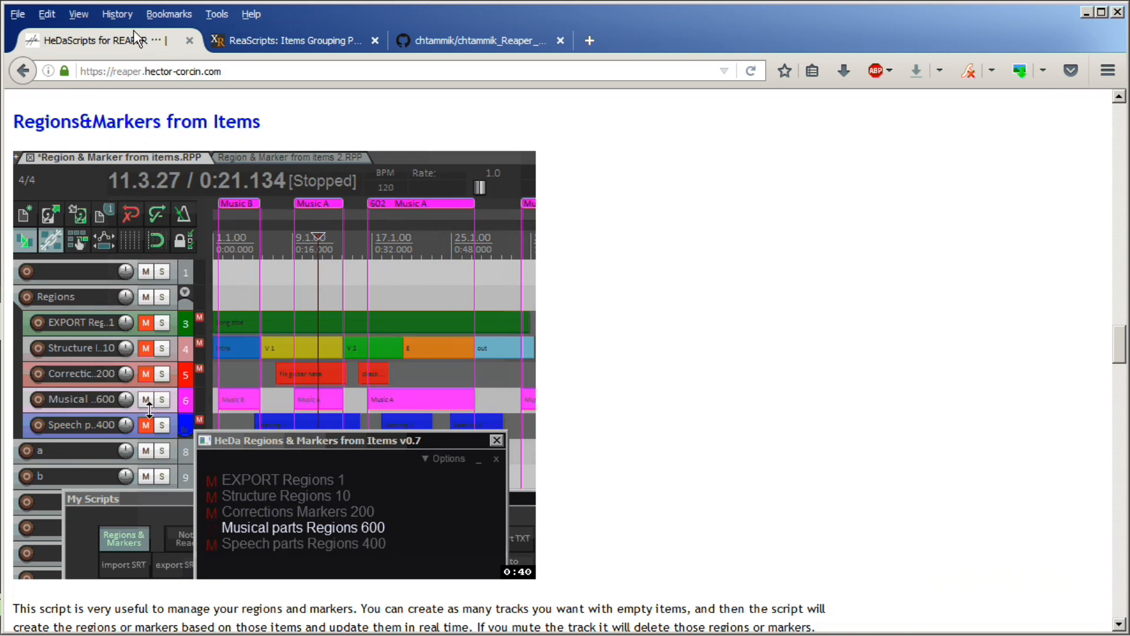
click(292, 40)
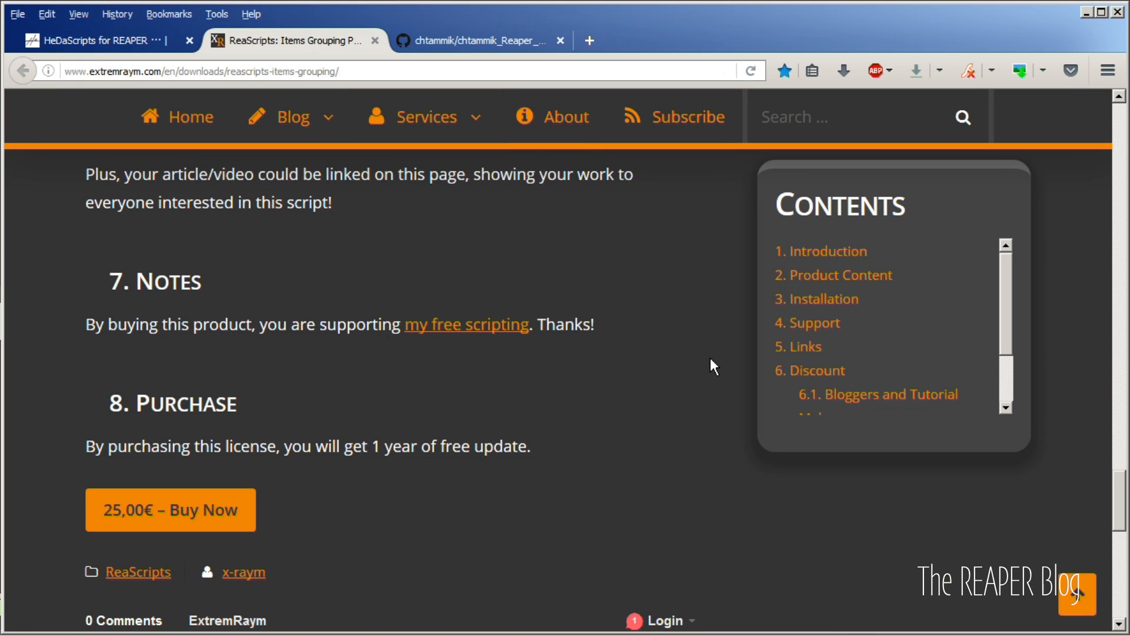
mouse_move(642, 286)
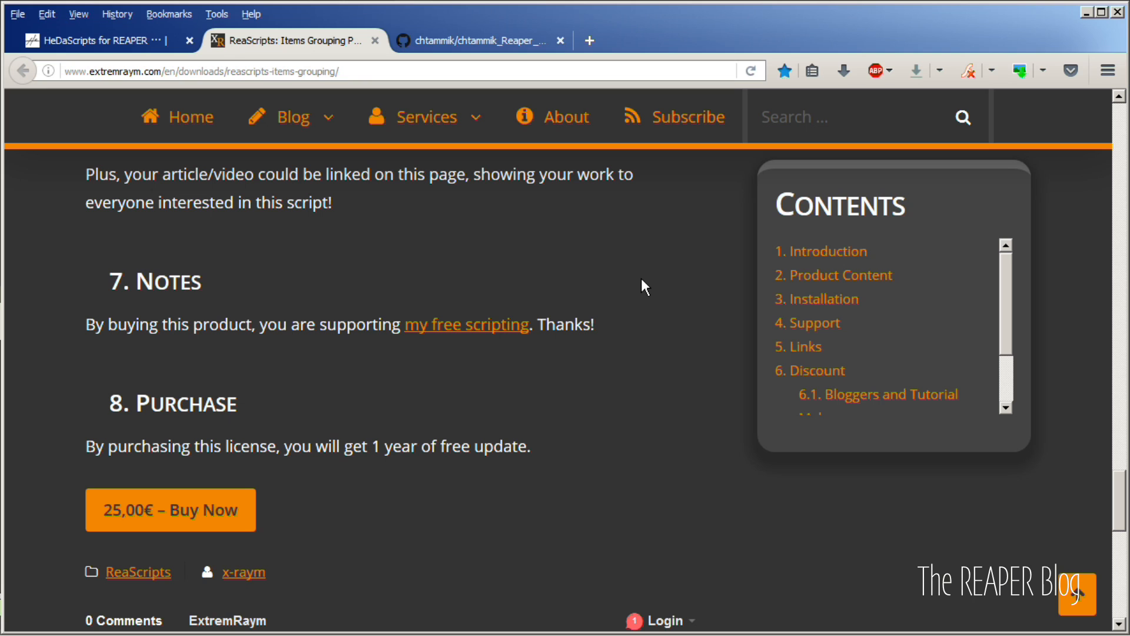